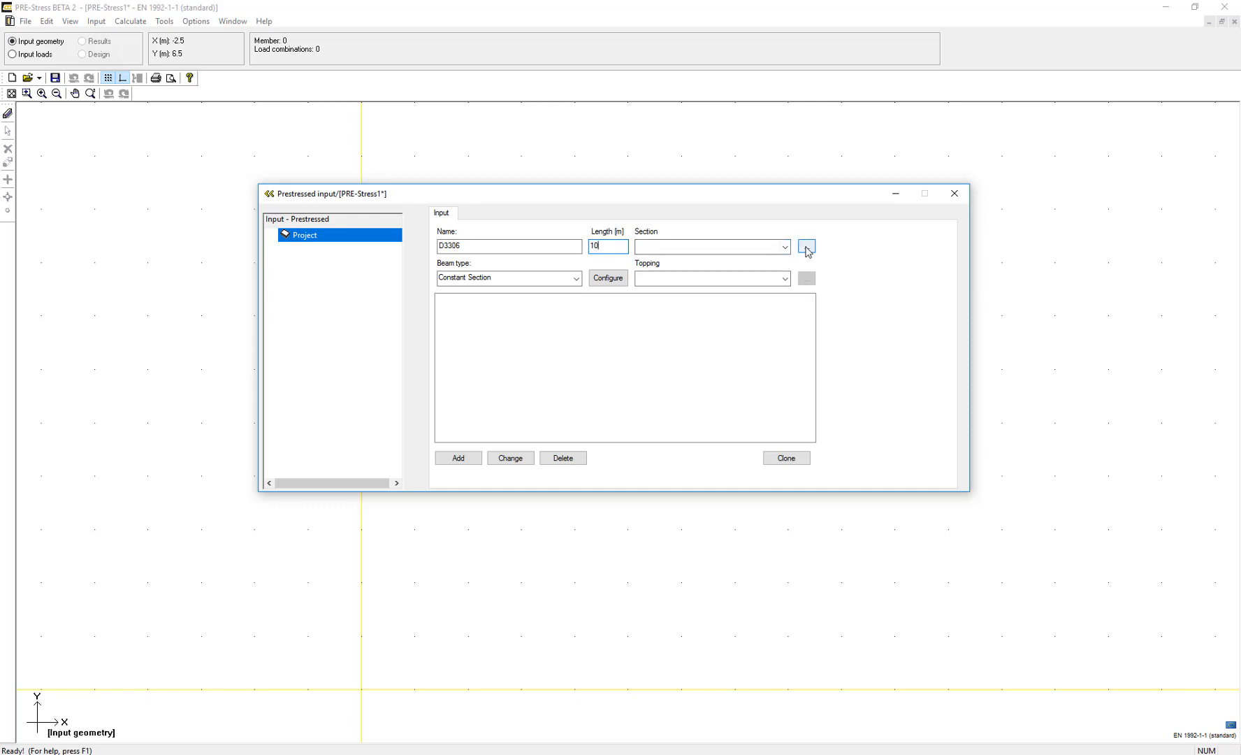
Browse the section library for beam D3306 from the Section field
click(806, 246)
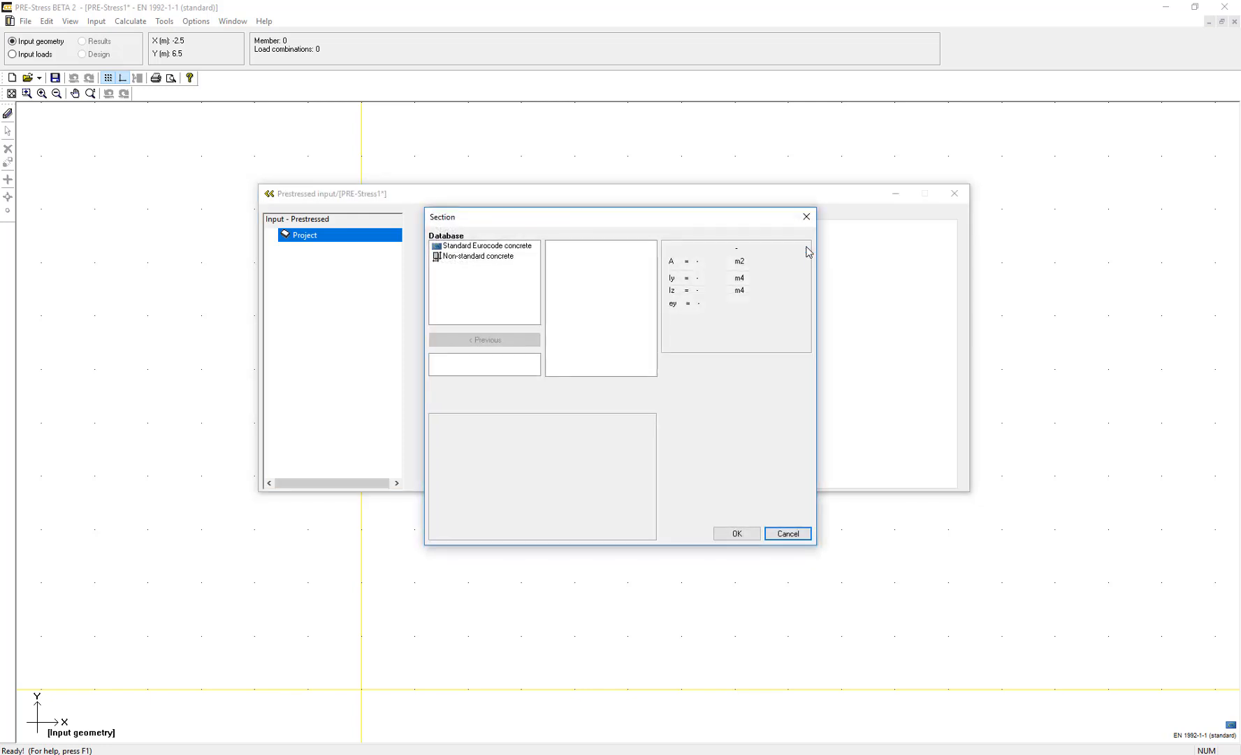
mouse_move(465, 246)
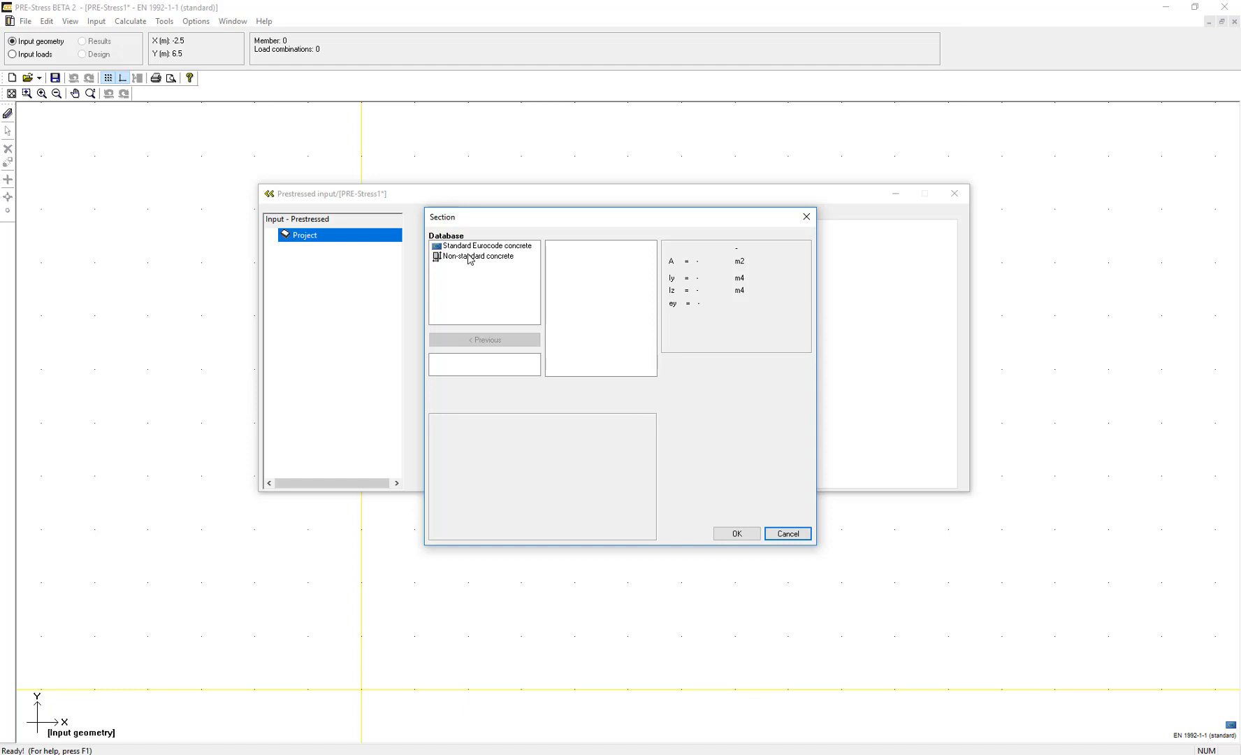
mouse_move(507, 248)
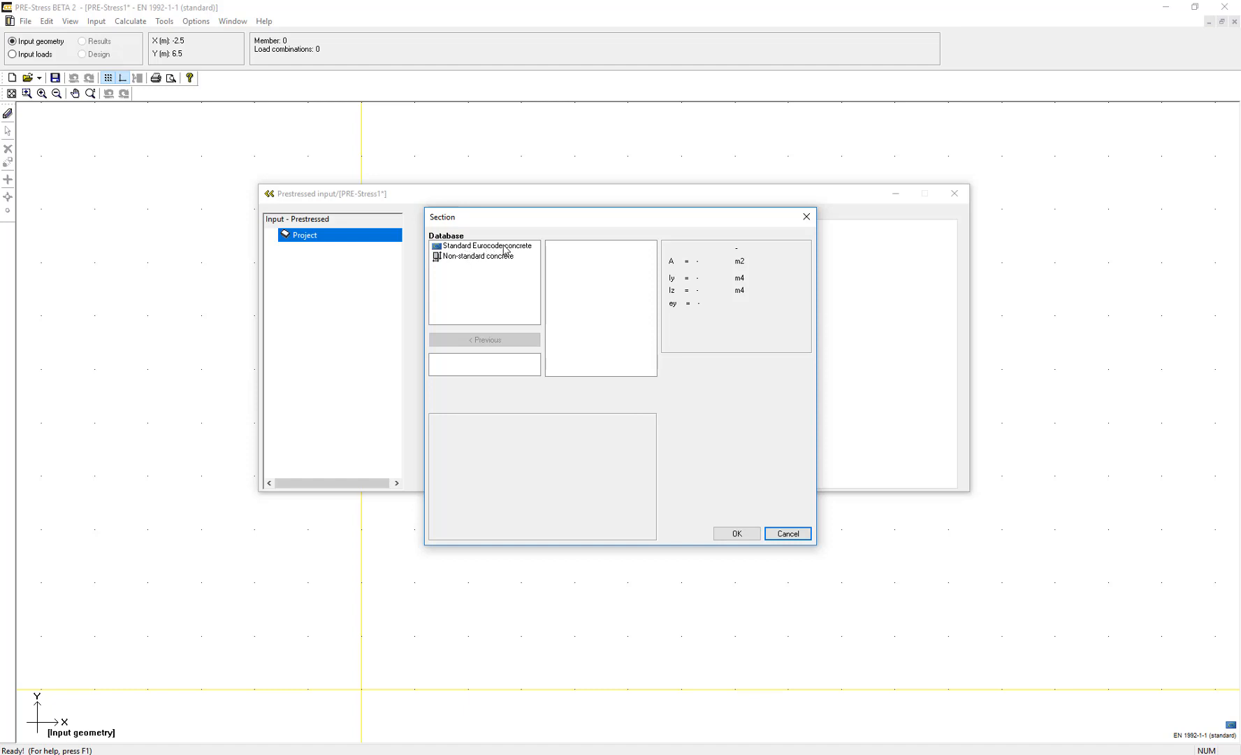
mouse_move(477, 259)
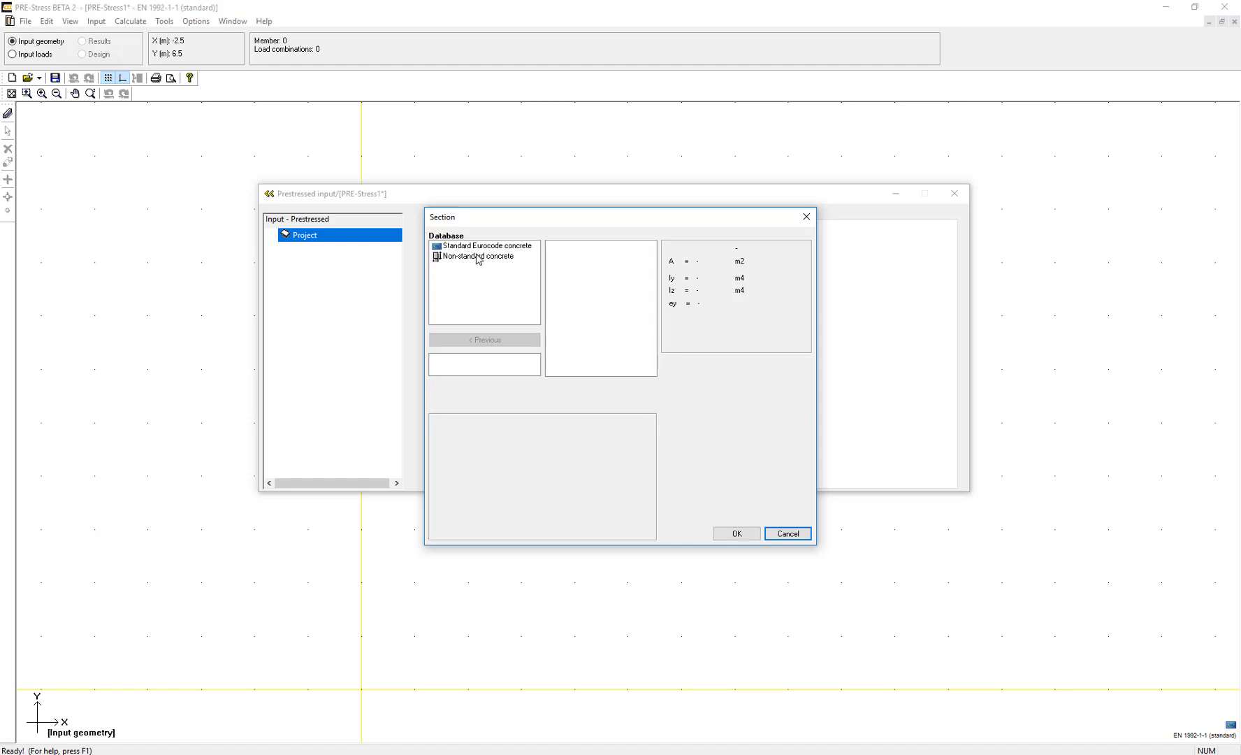
mouse_move(464, 263)
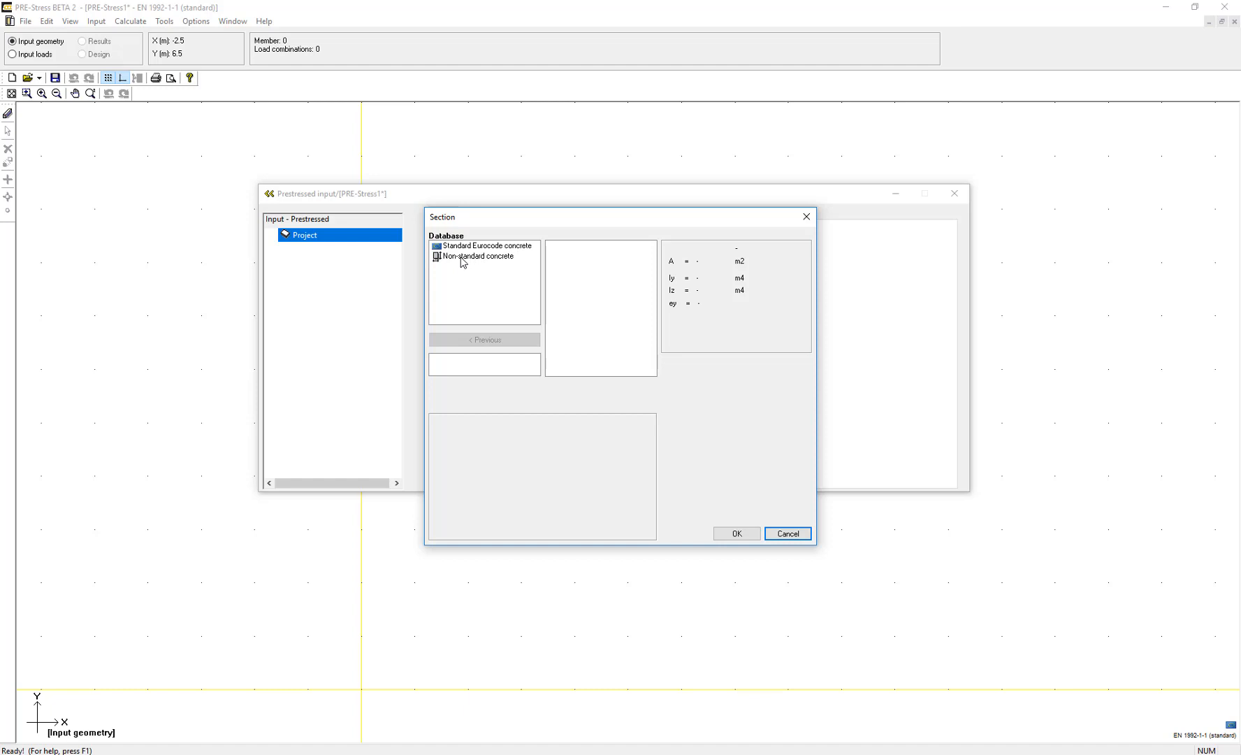
Choose Non-standard concrete in the database list, then the HD-section type
click(475, 256)
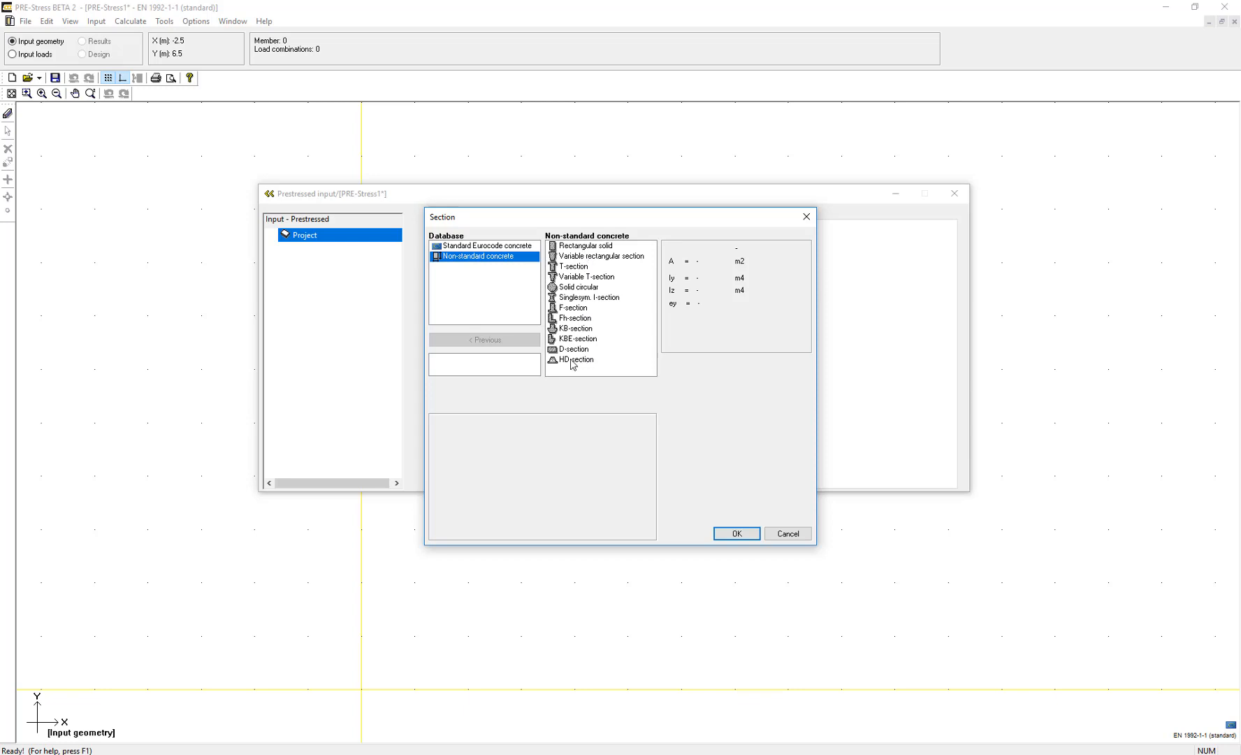
mouse_move(584, 366)
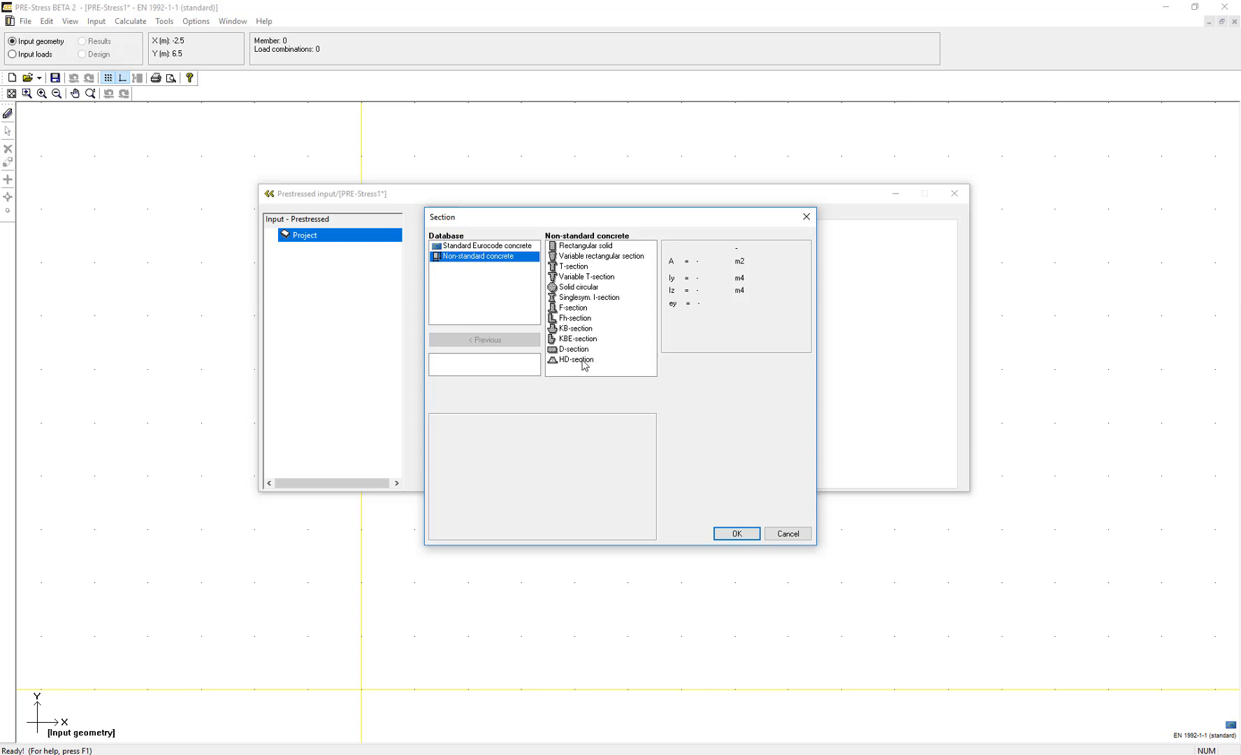
mouse_move(578, 246)
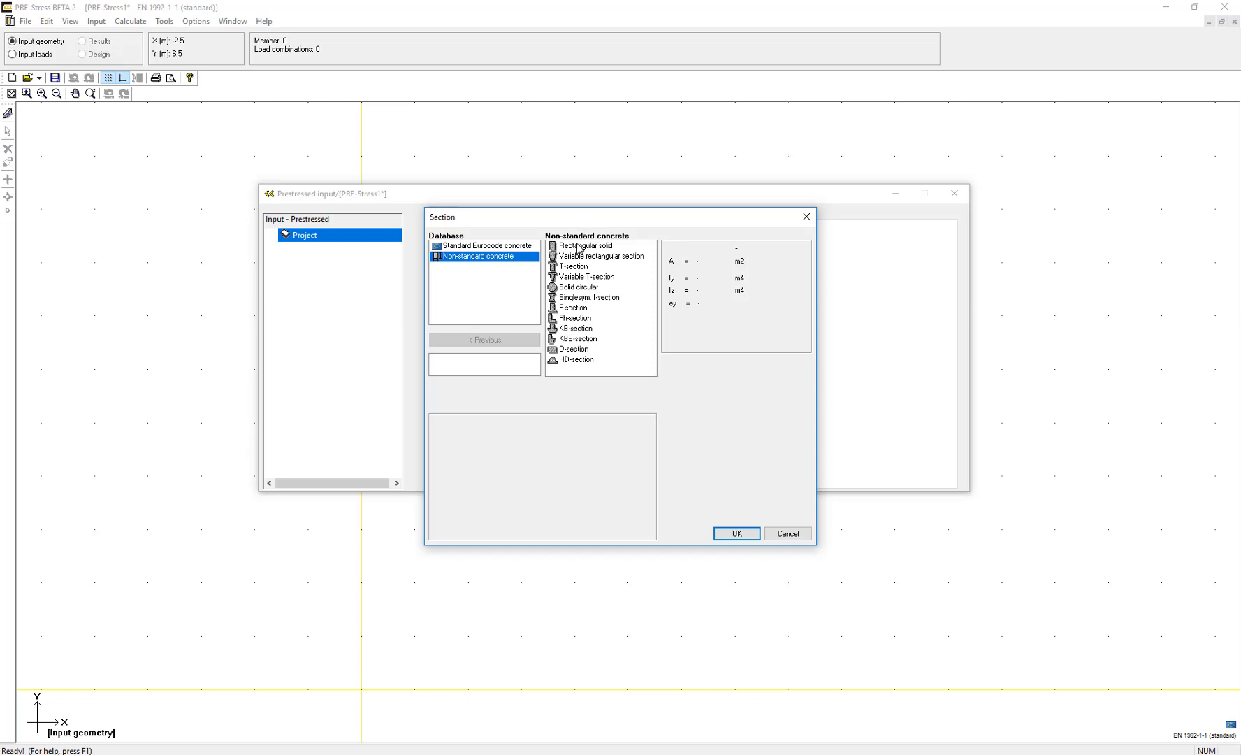
mouse_move(574, 365)
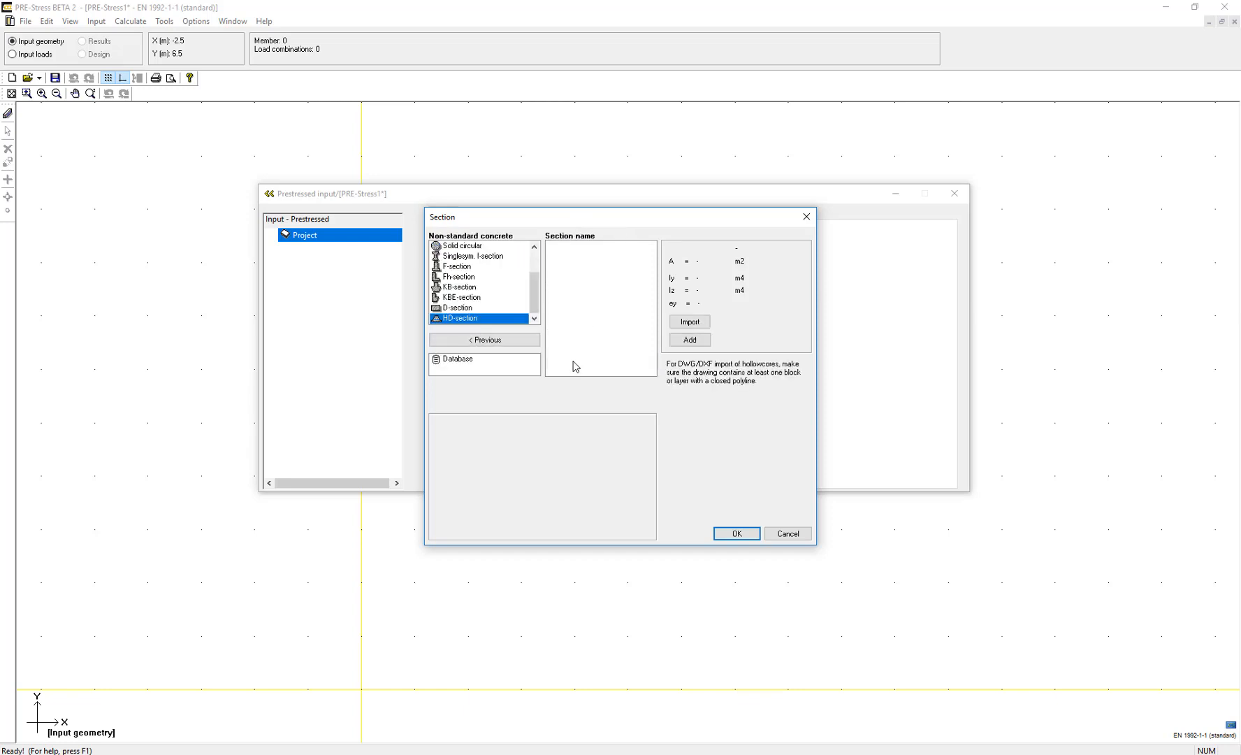
mouse_move(550, 335)
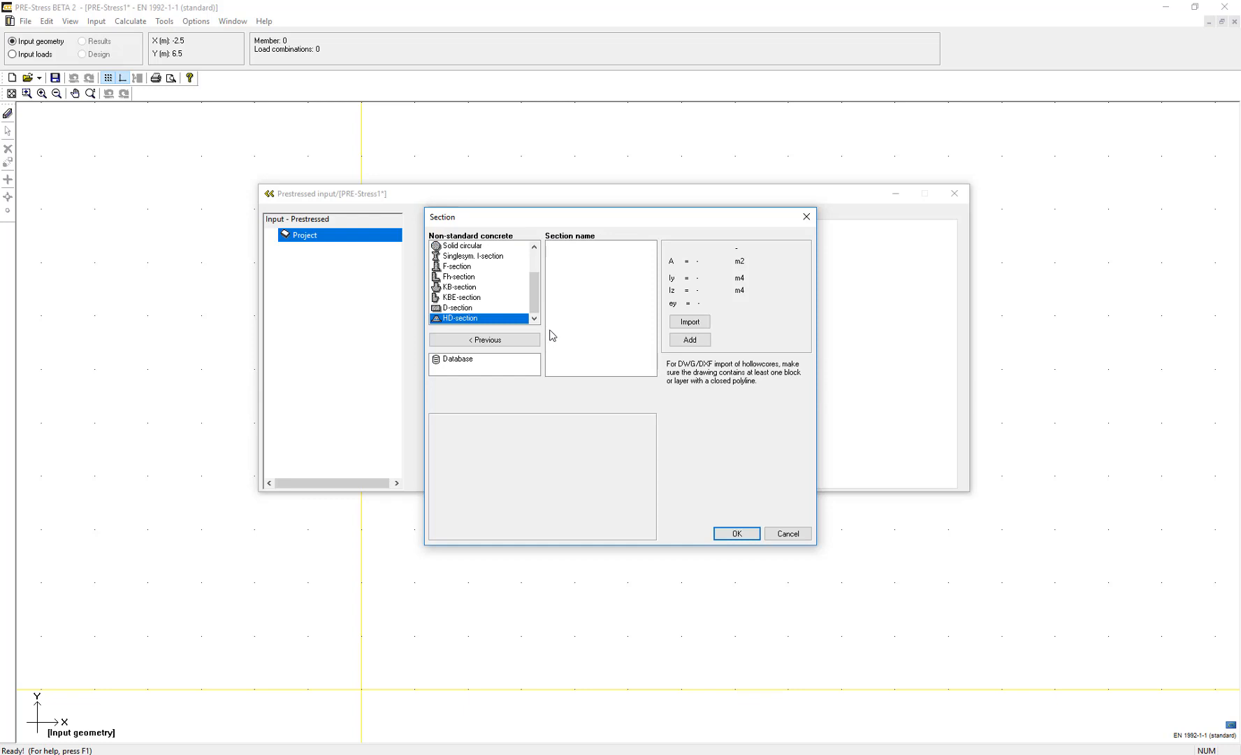
mouse_move(565, 334)
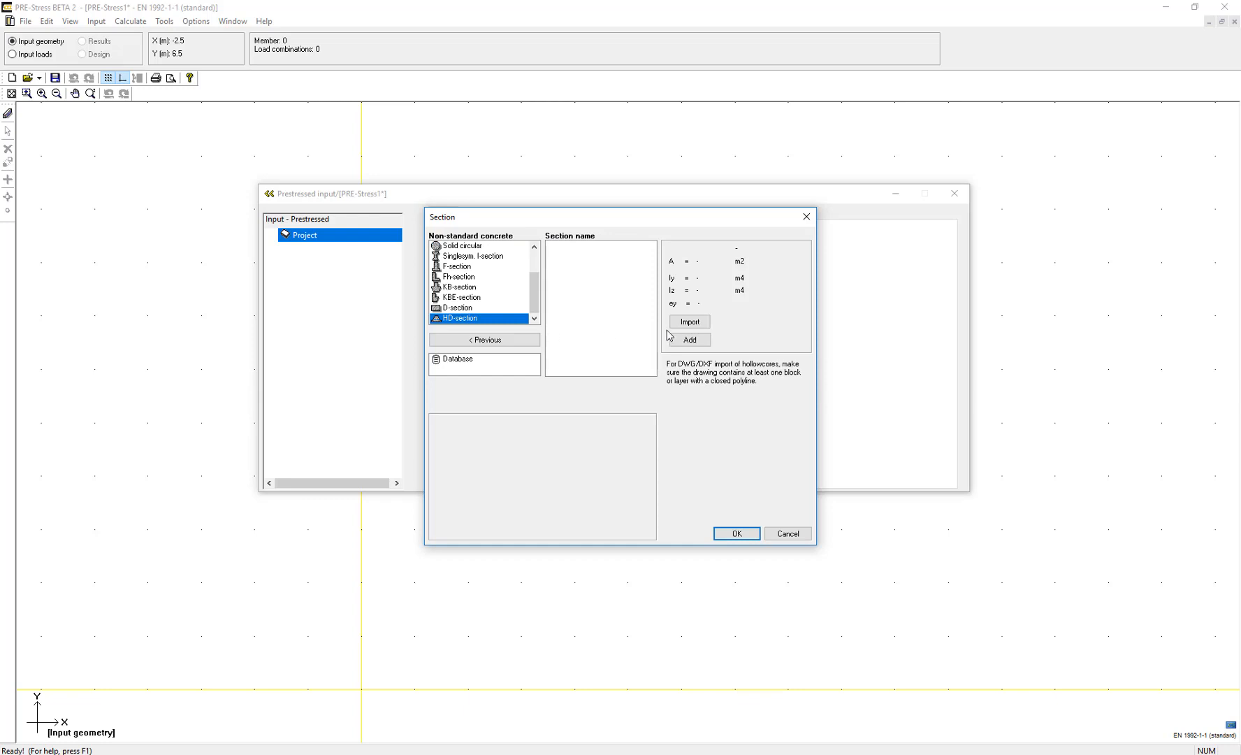
click(687, 321)
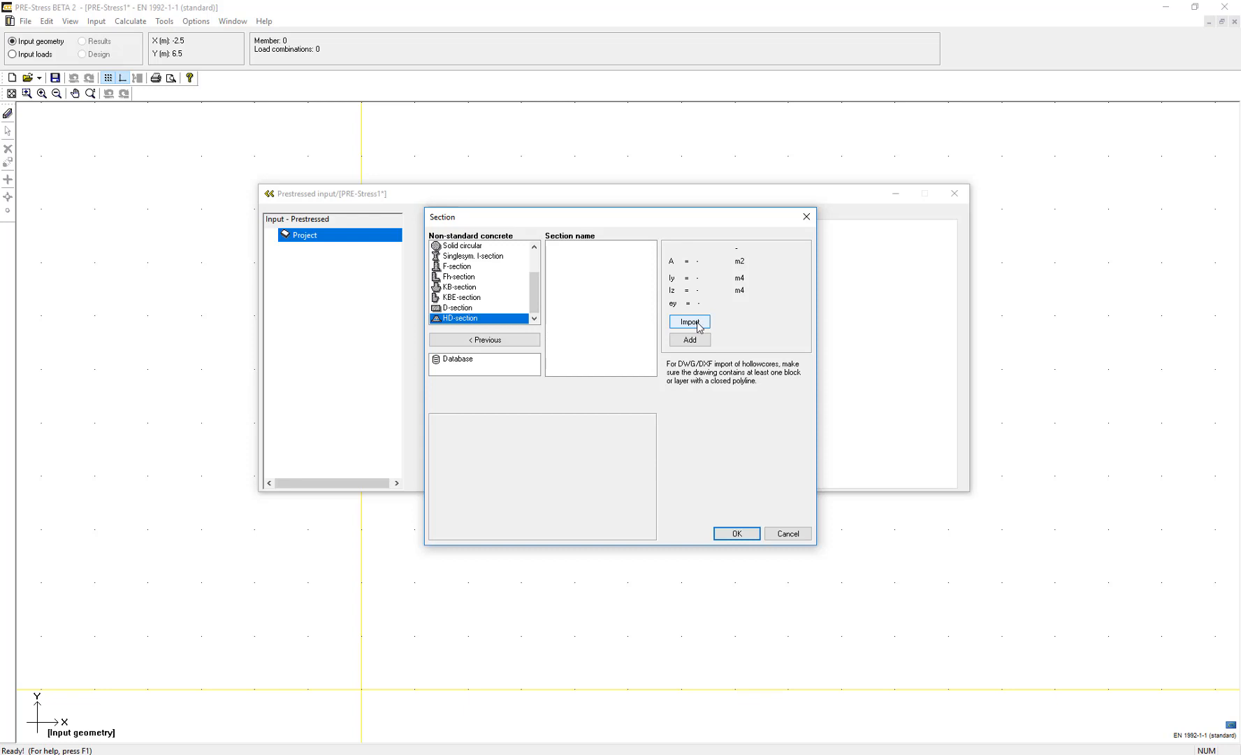
Import a section from the drawing 2017-04-03 Hollowcore.dwg
click(688, 322)
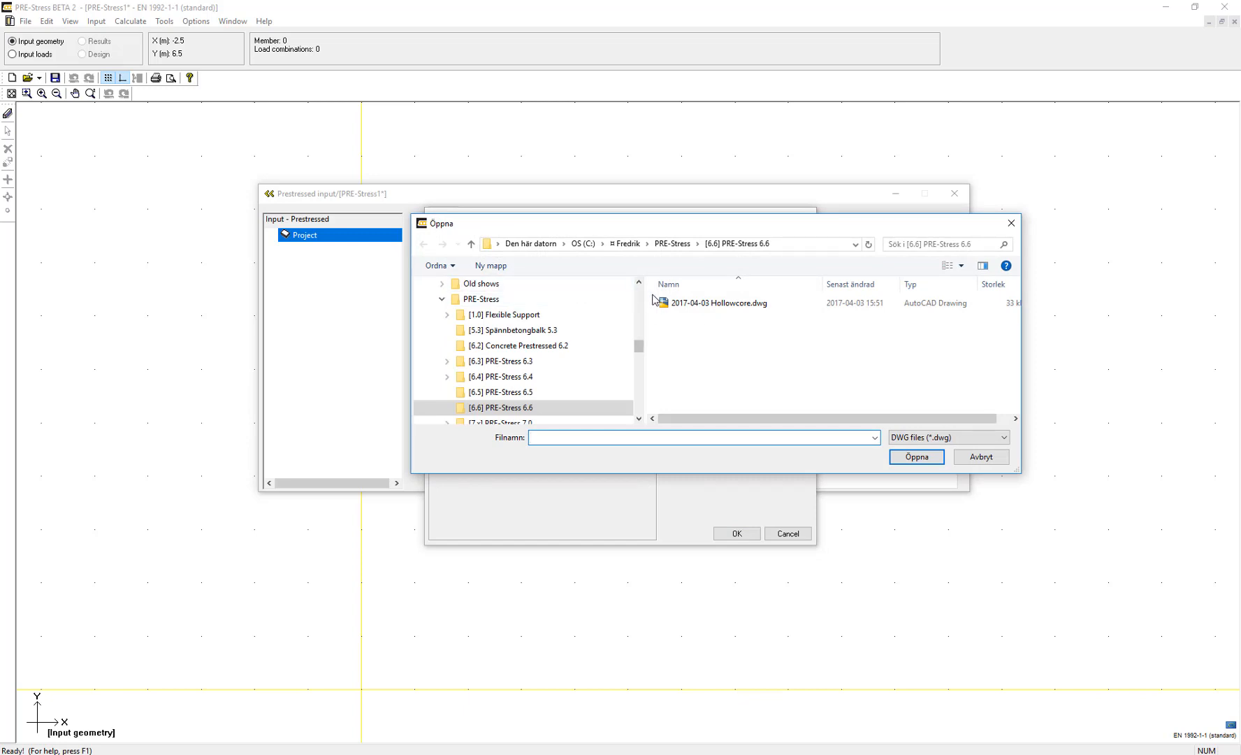
click(716, 302)
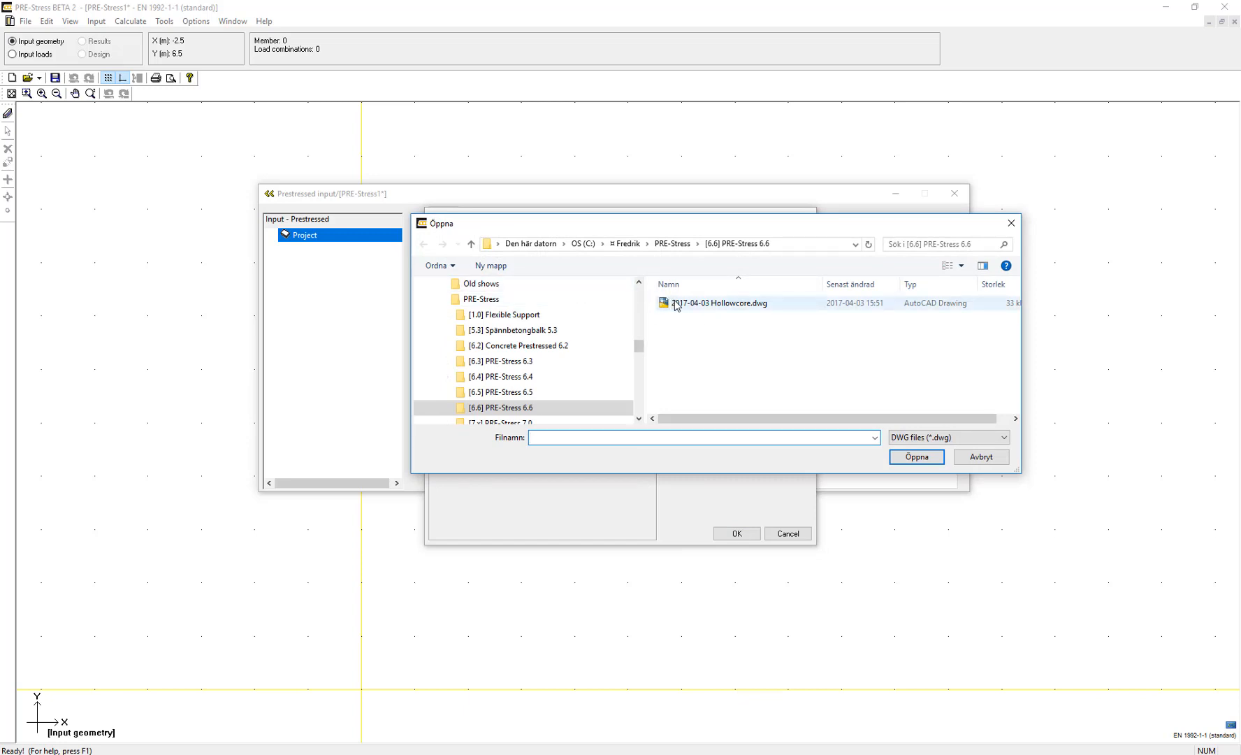
click(718, 303)
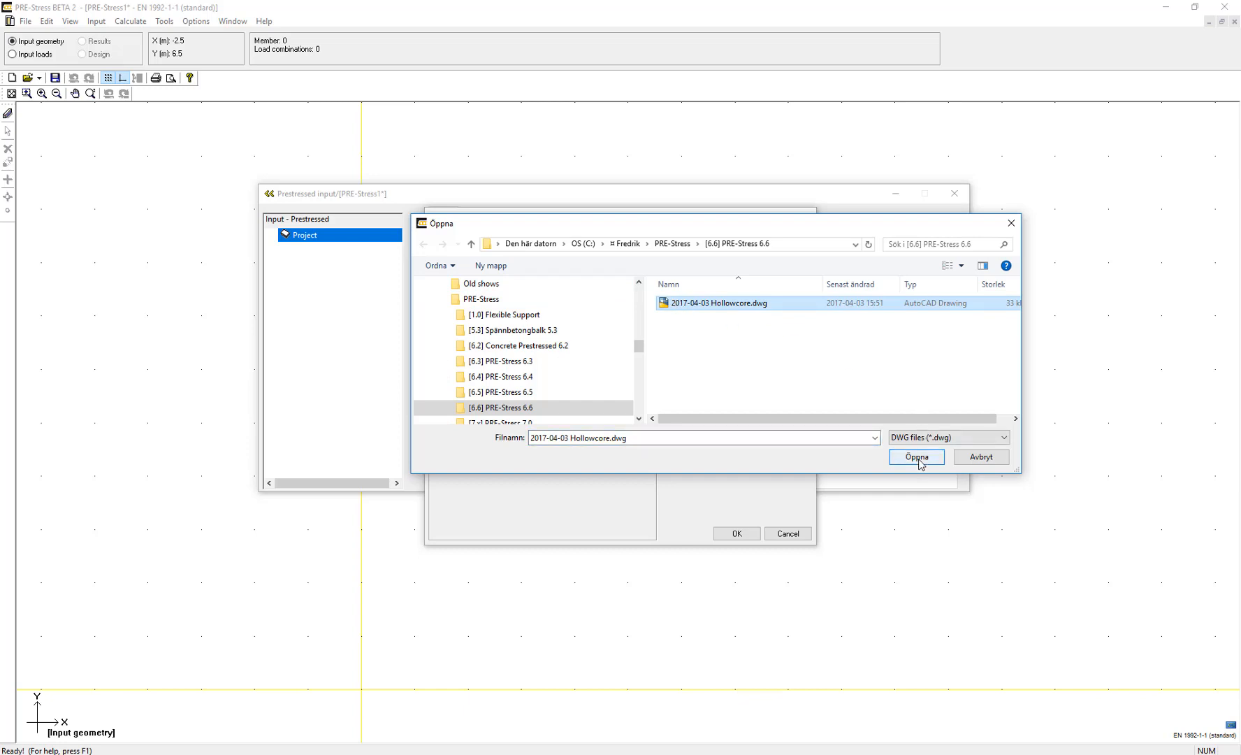
click(914, 457)
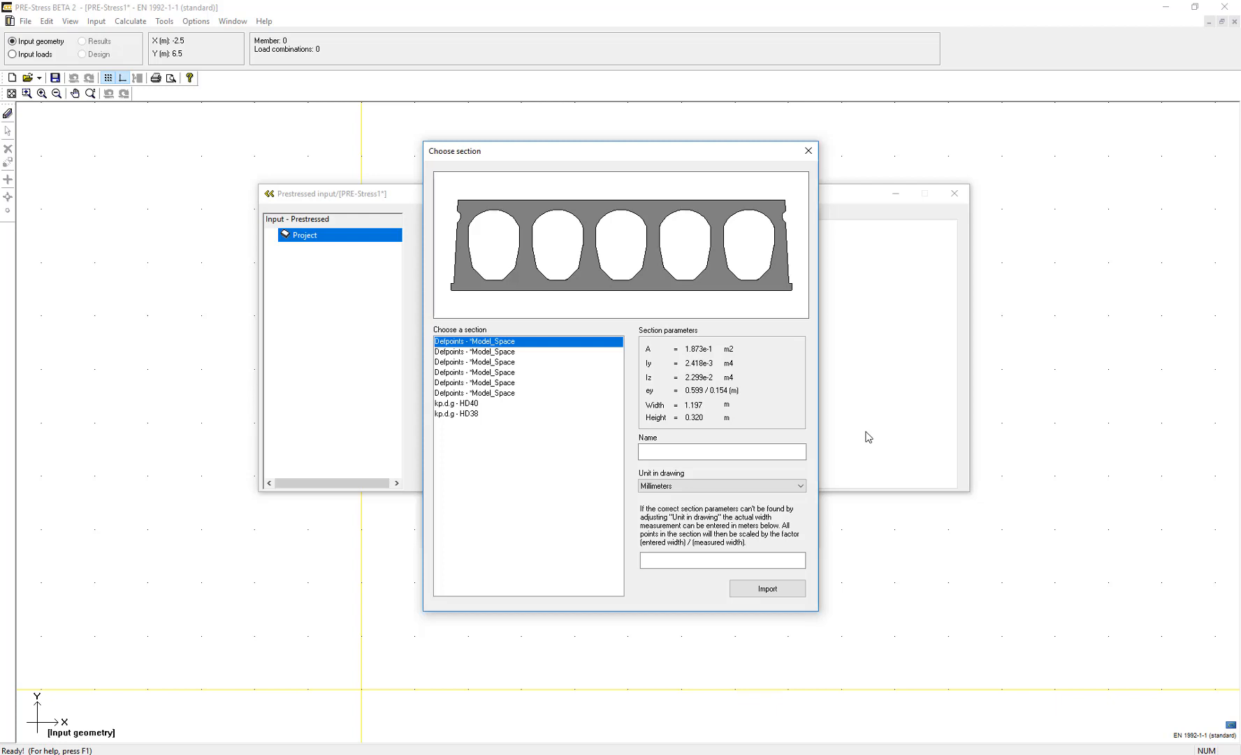
mouse_move(704, 379)
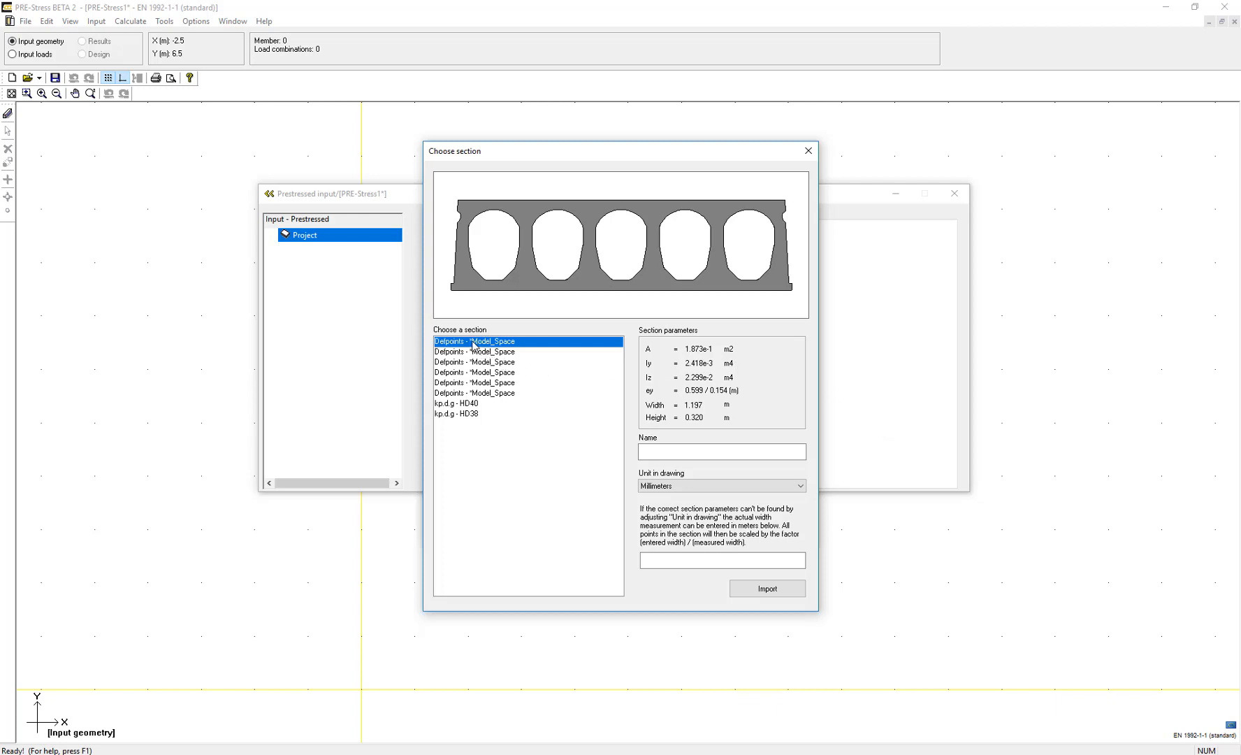
mouse_move(475, 389)
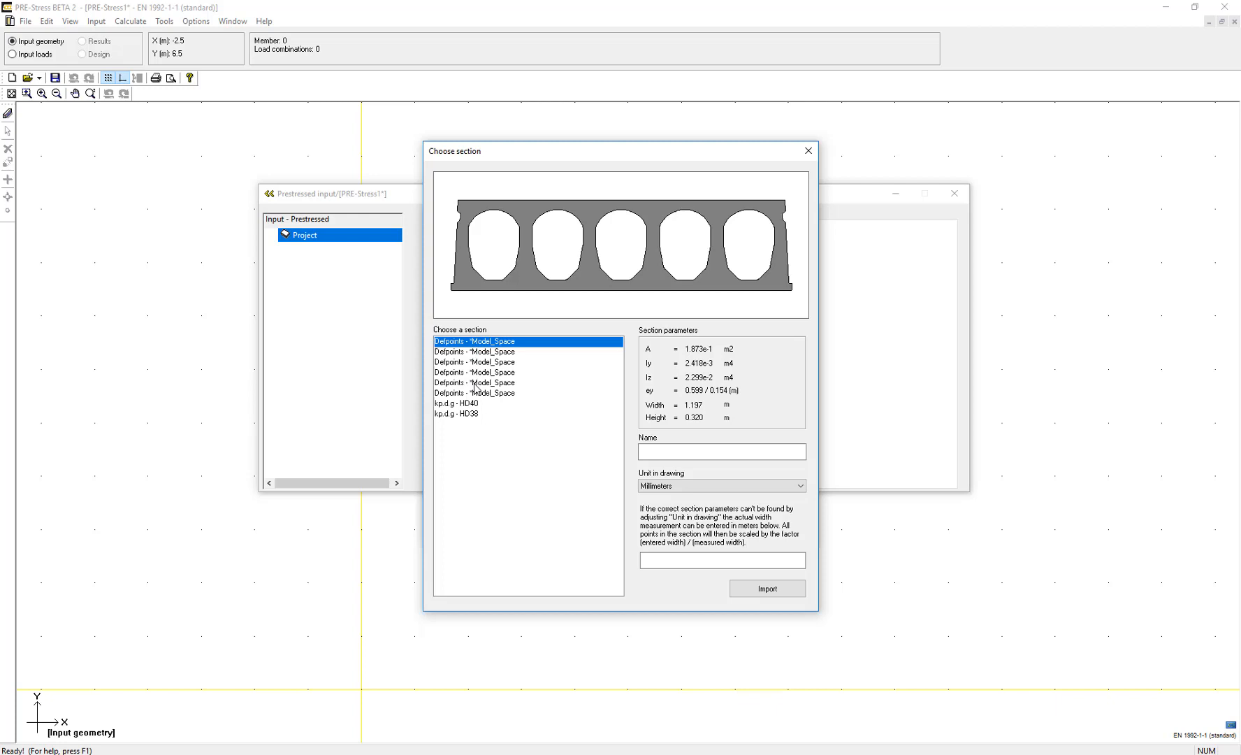
mouse_move(476, 413)
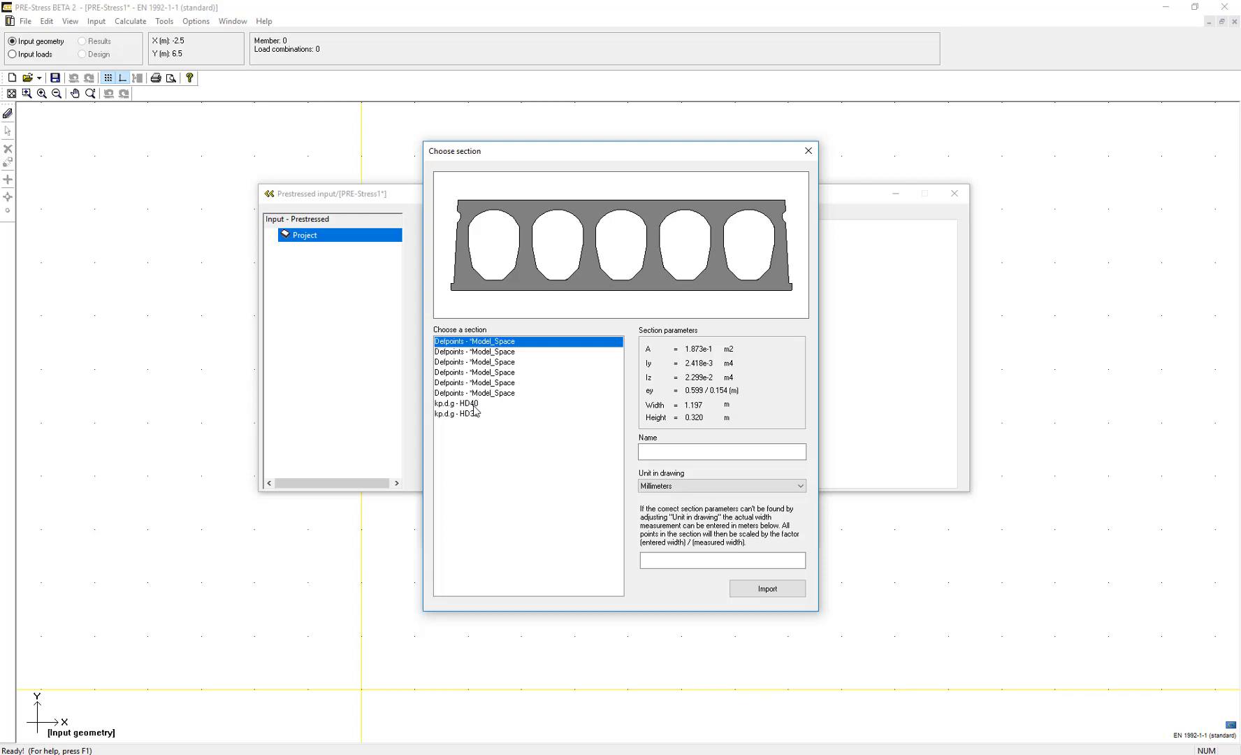
mouse_move(475, 411)
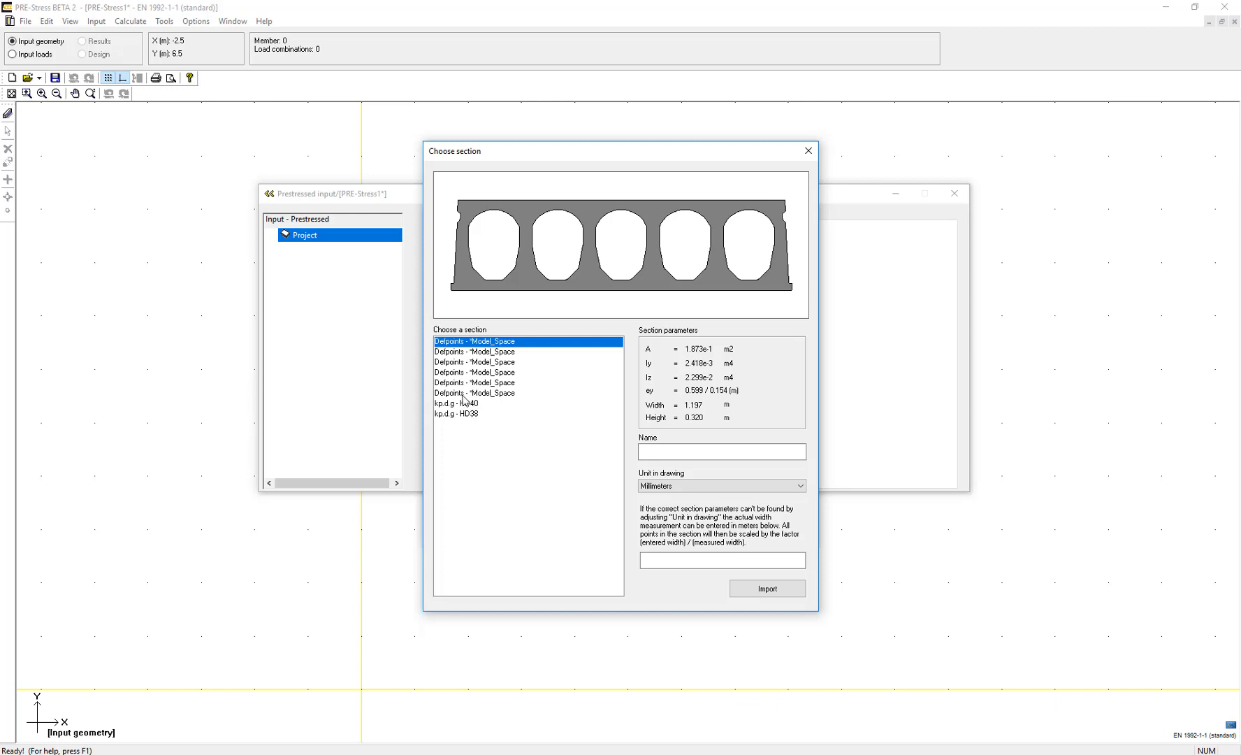
mouse_move(464, 348)
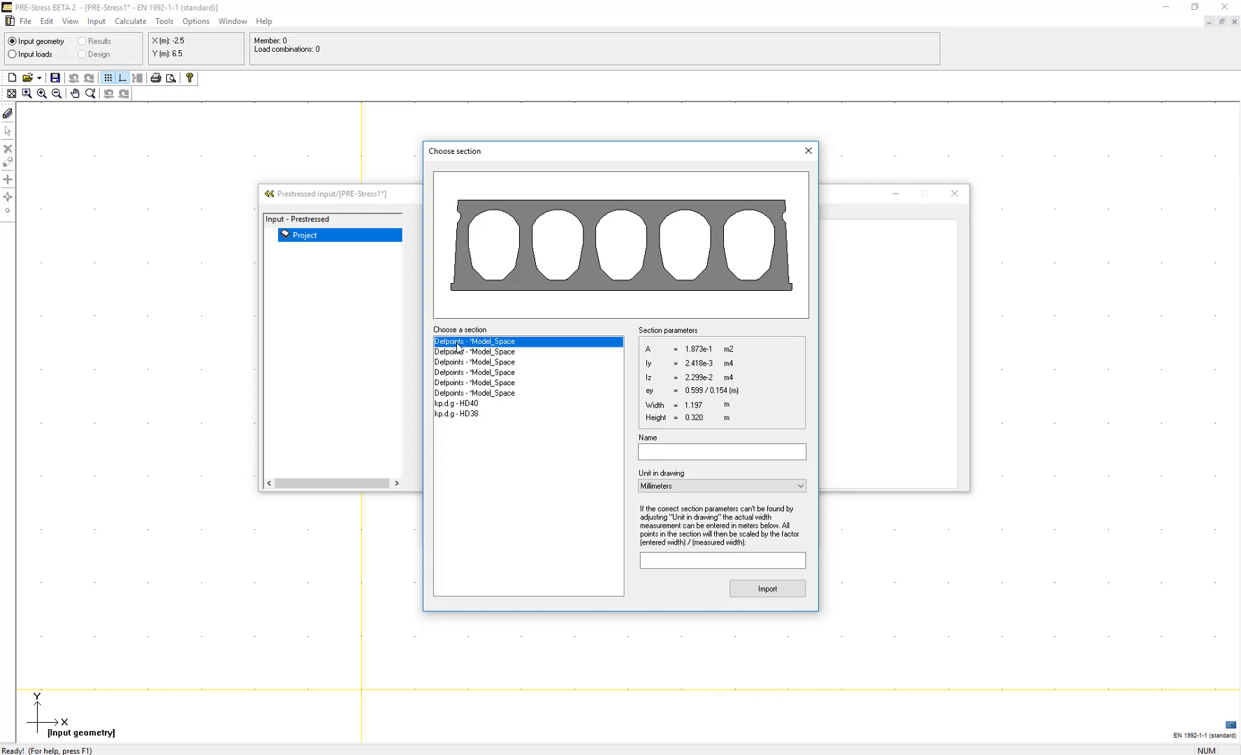
Preview kp.d.g - HD38, the four-void 0.380 m hollowcore, from the drawing's section list
click(720, 451)
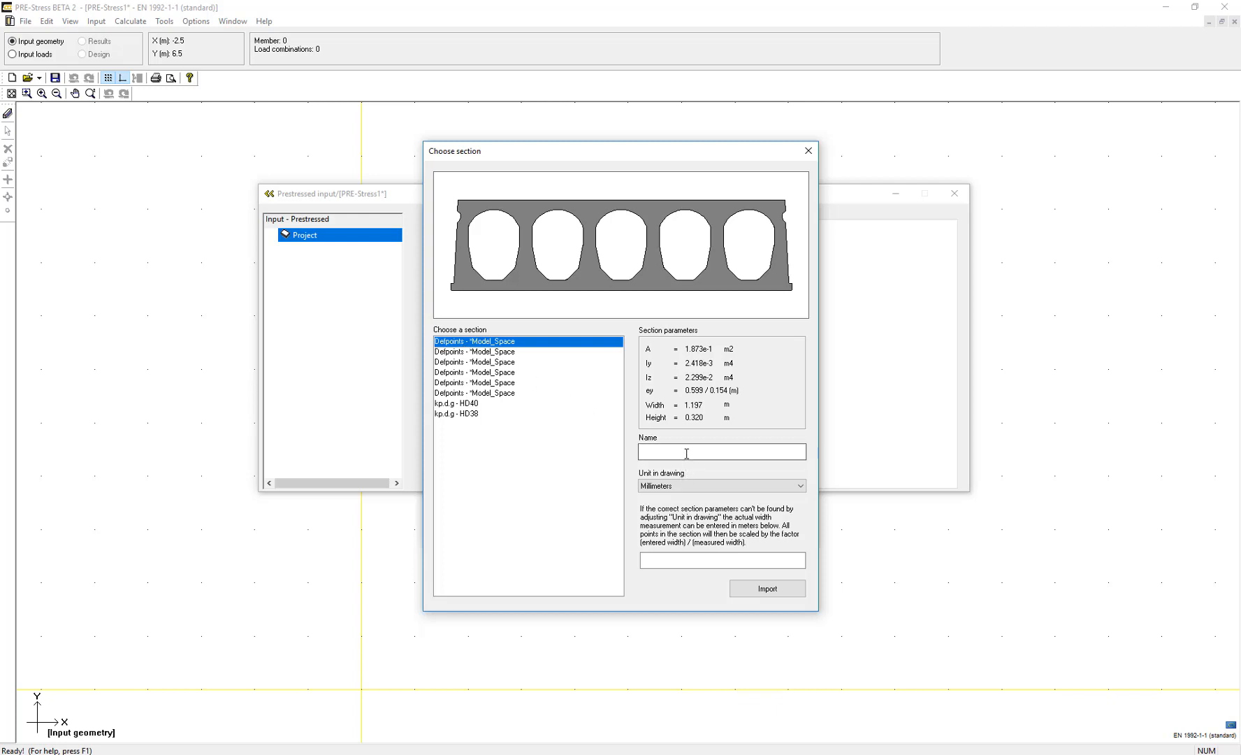
mouse_move(478, 413)
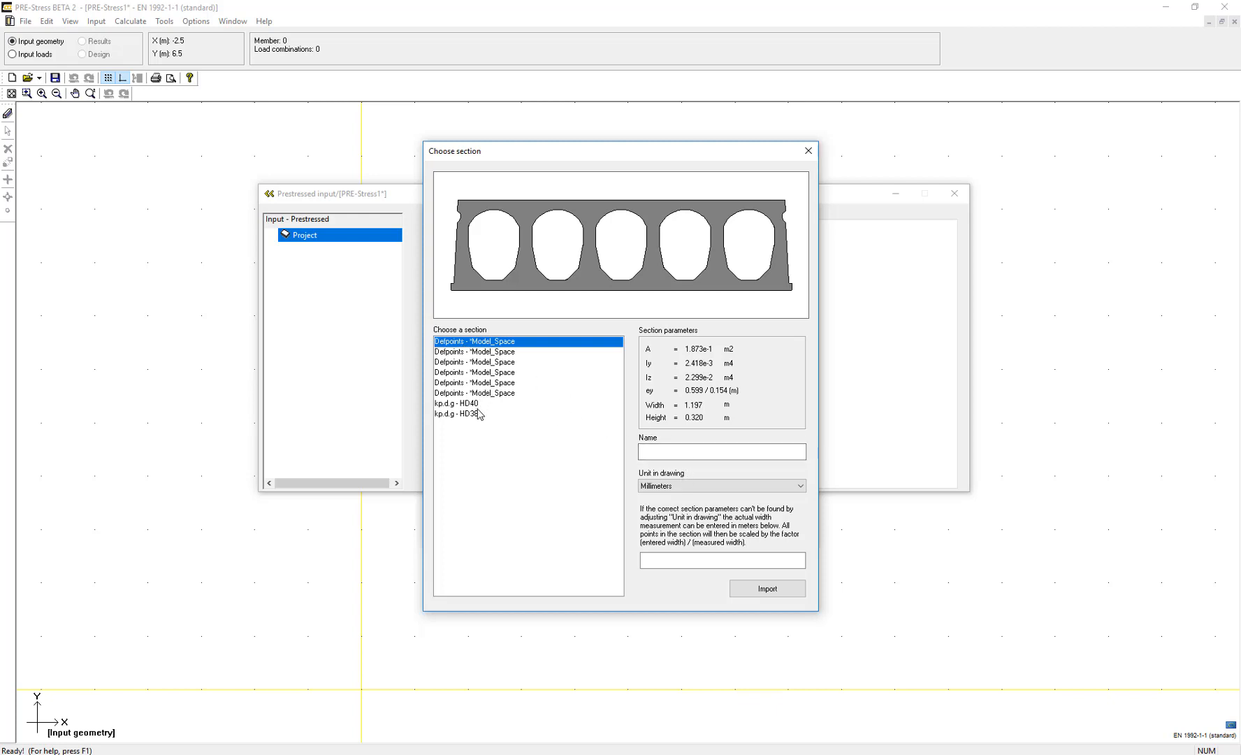
click(454, 413)
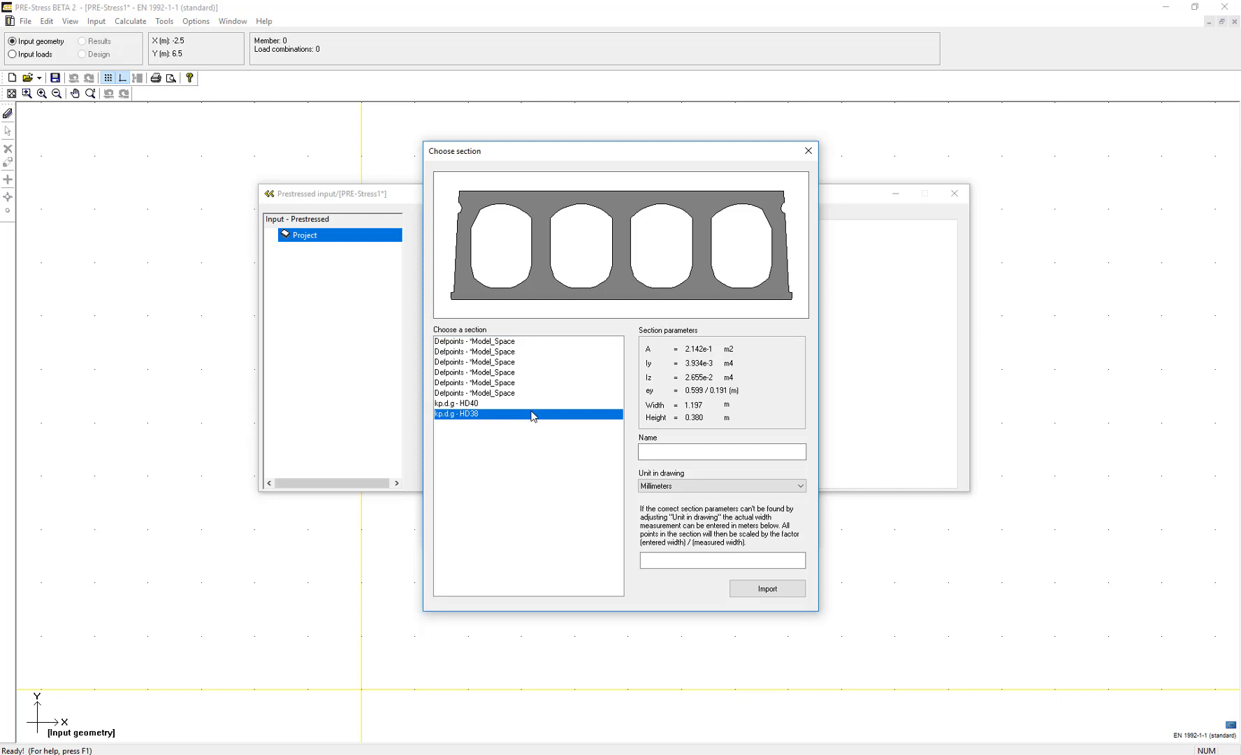
click(721, 452)
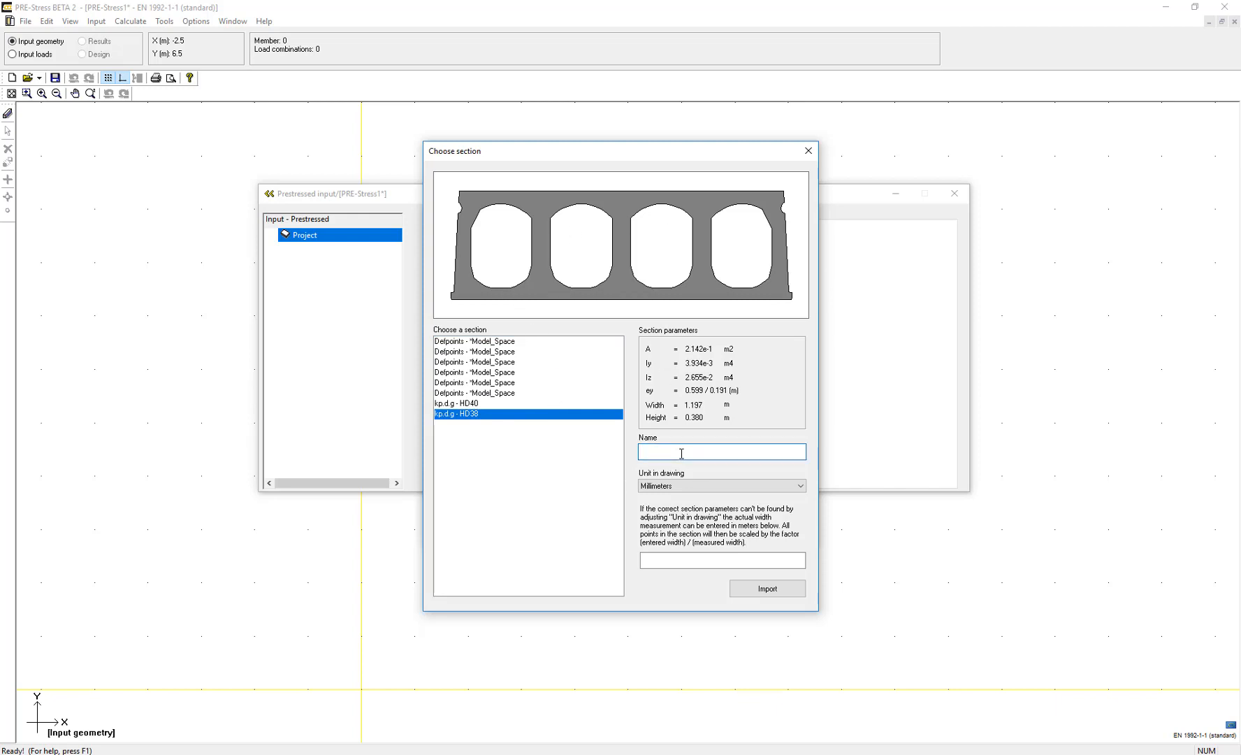
Enter 'HD 120-38' as the name of the HD38 section
text(HD)
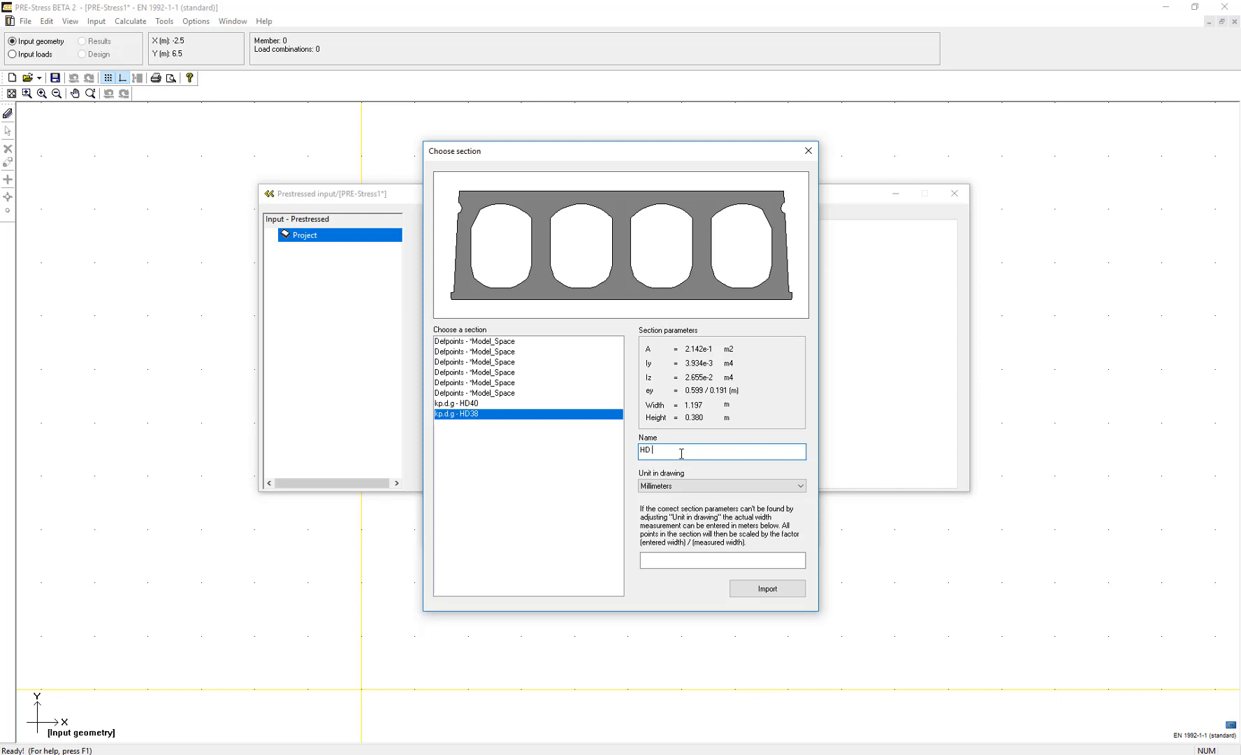
text(120-38)
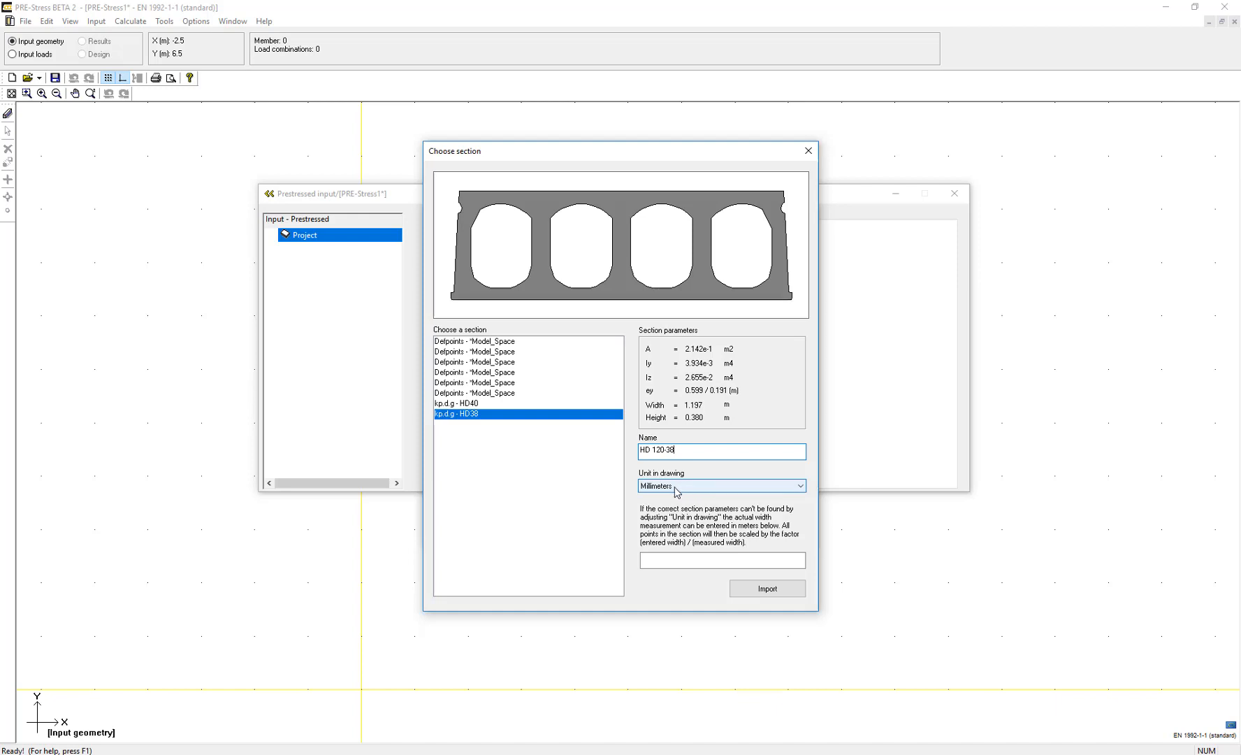
mouse_move(724, 486)
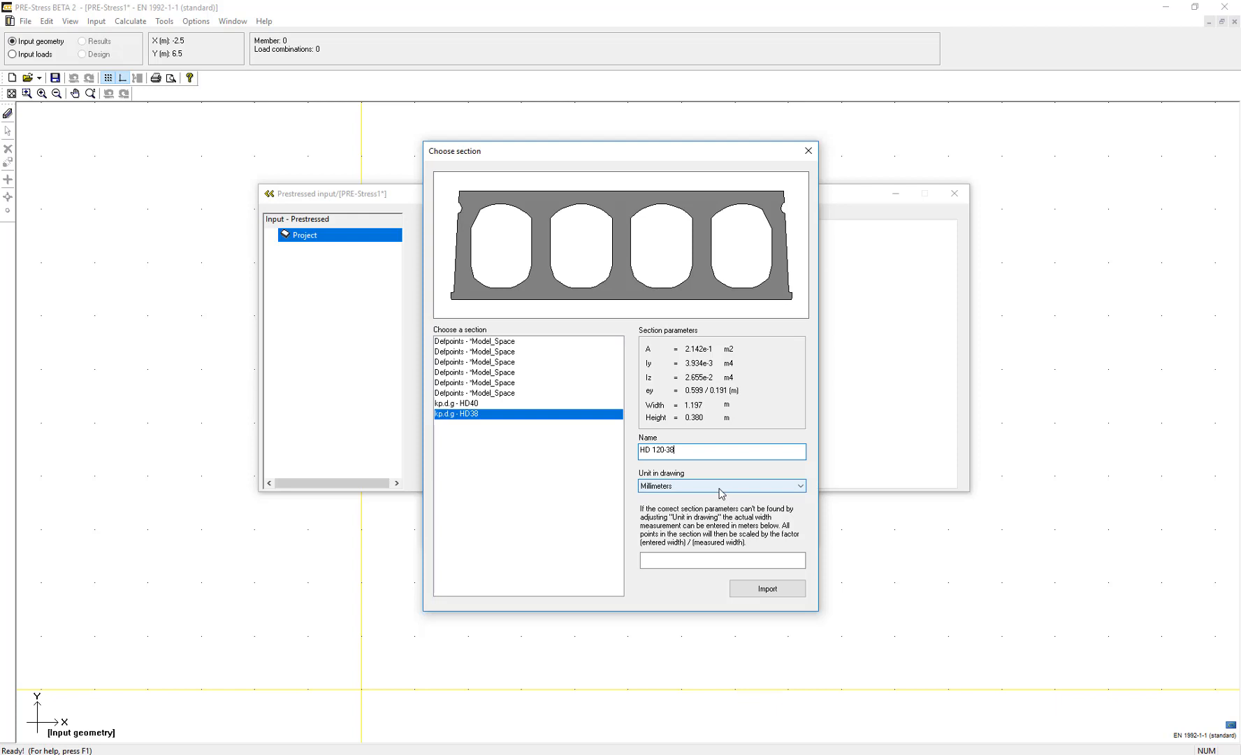
mouse_move(677, 448)
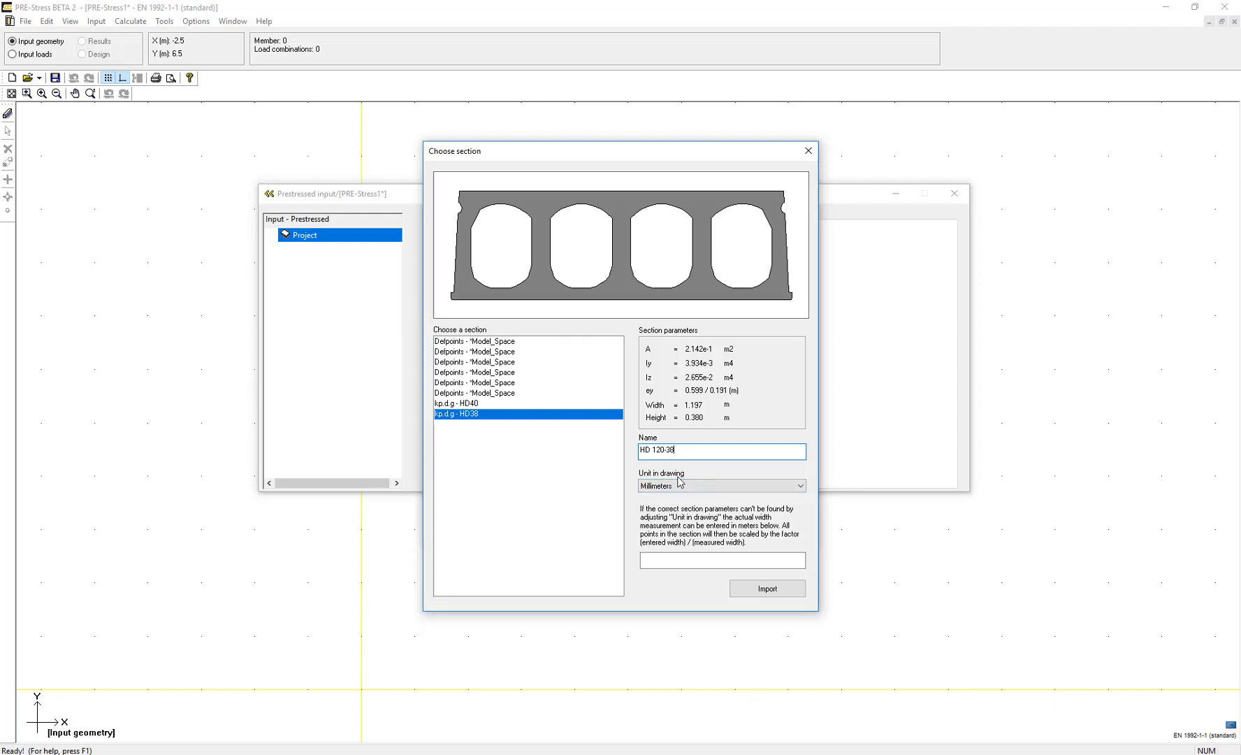
mouse_move(682, 436)
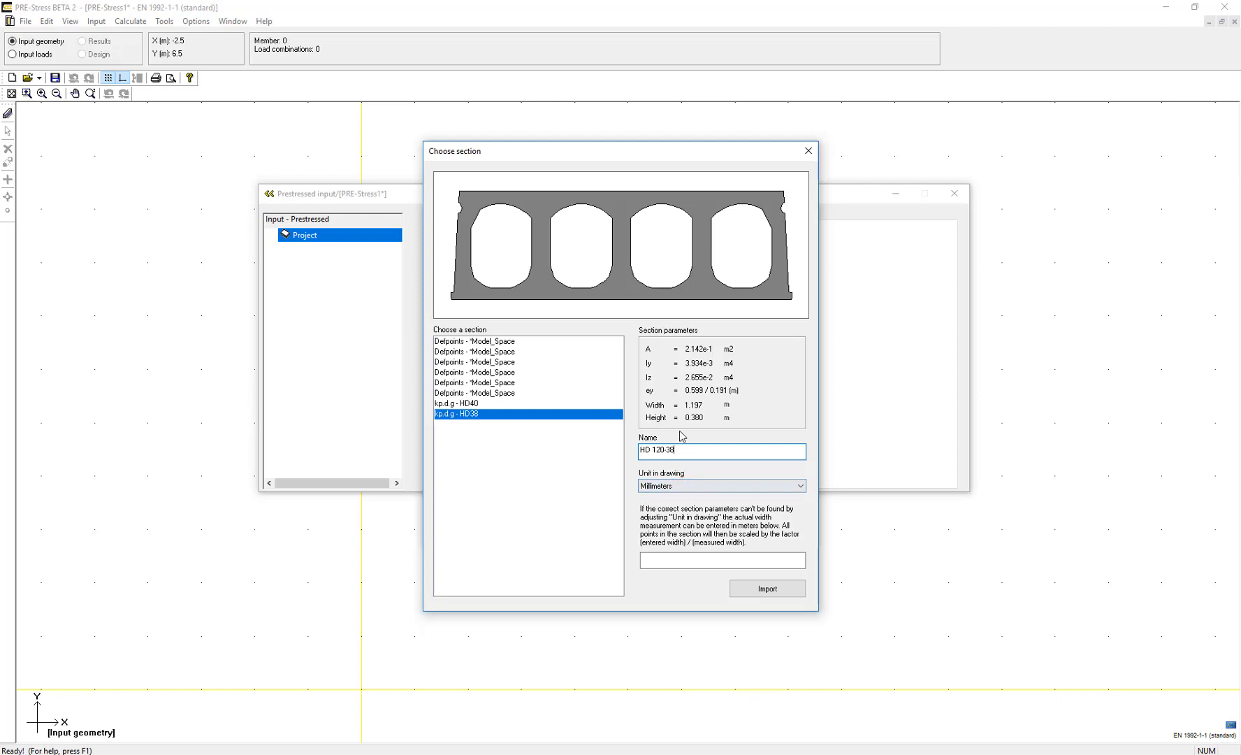
mouse_move(697, 411)
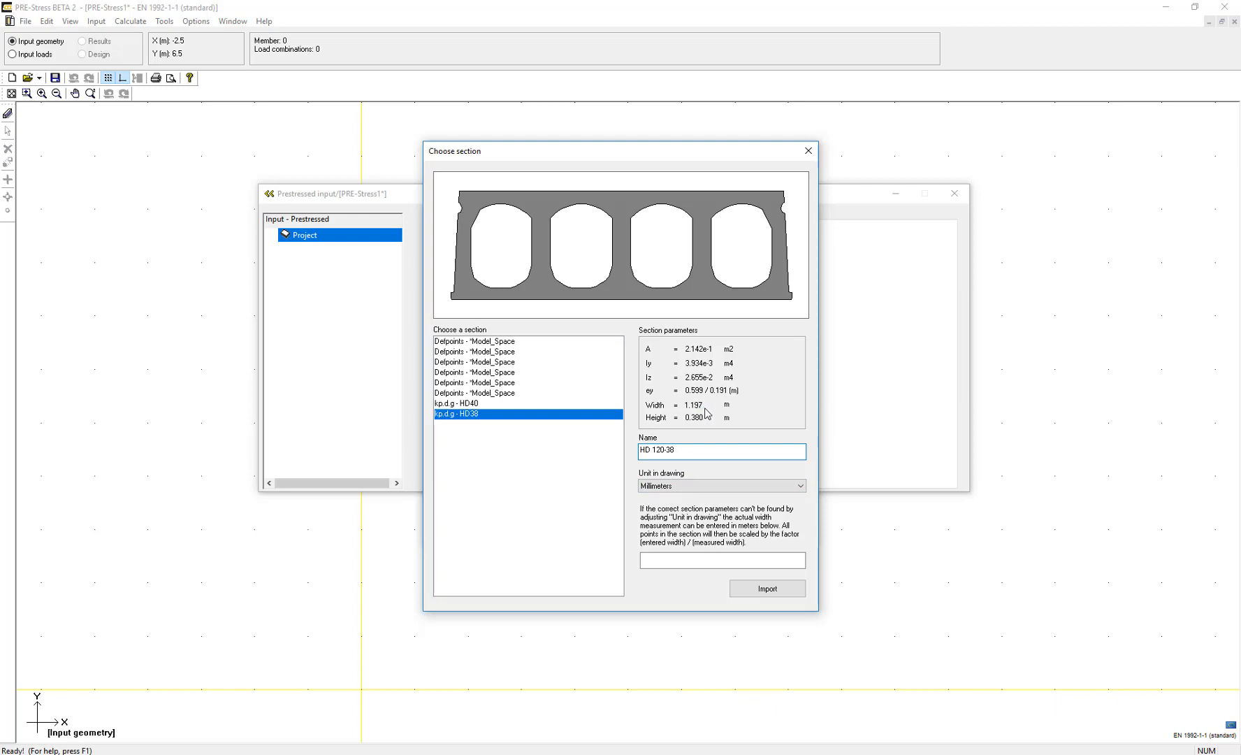
click(721, 560)
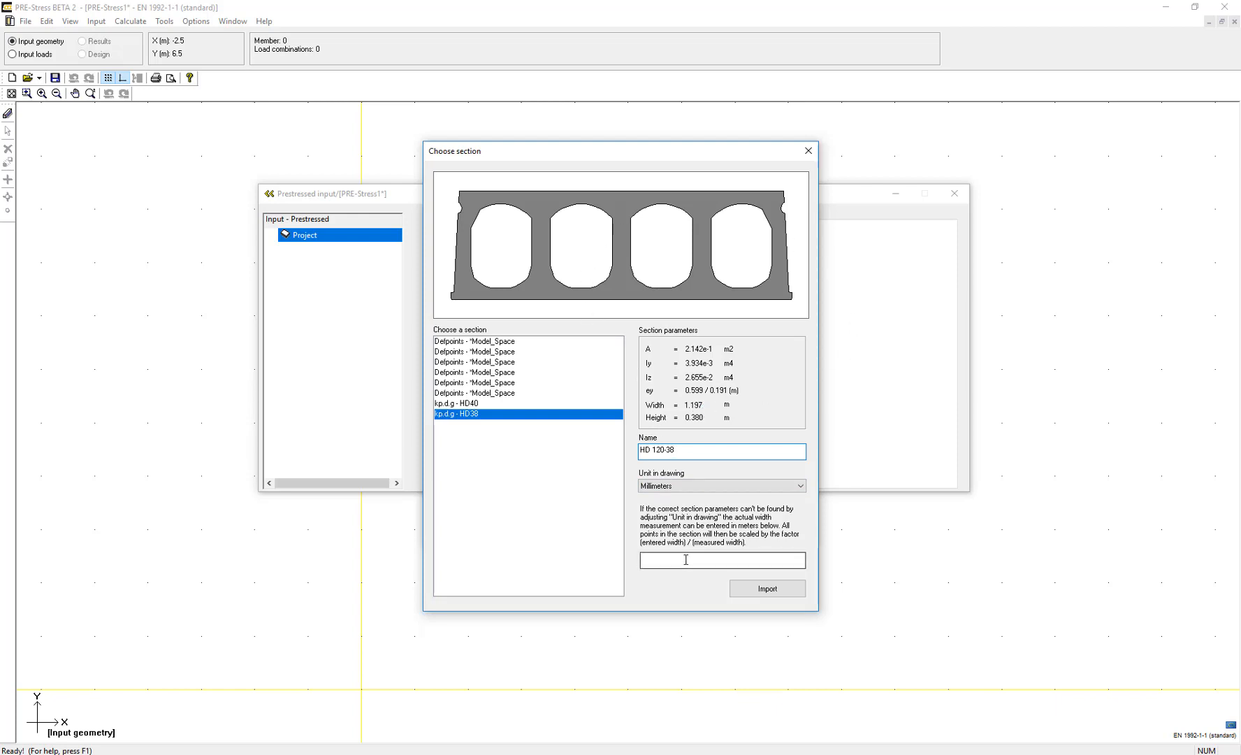
click(720, 560)
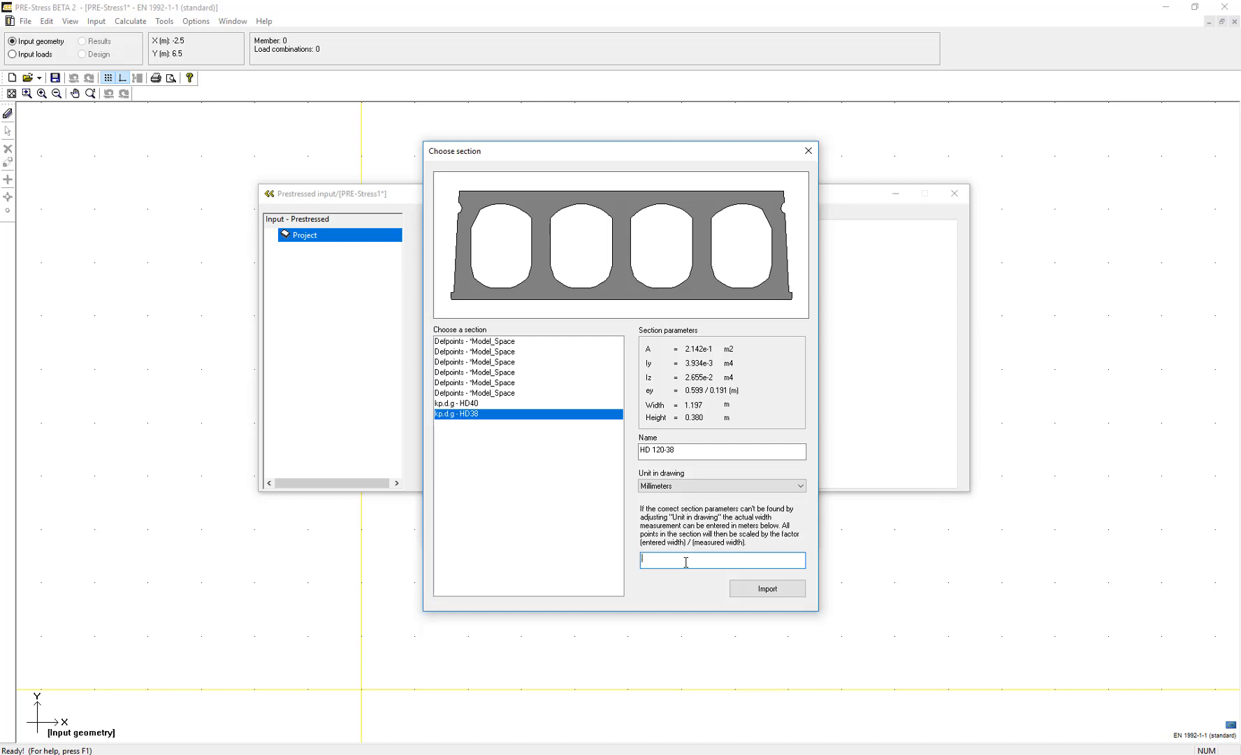
text(10)
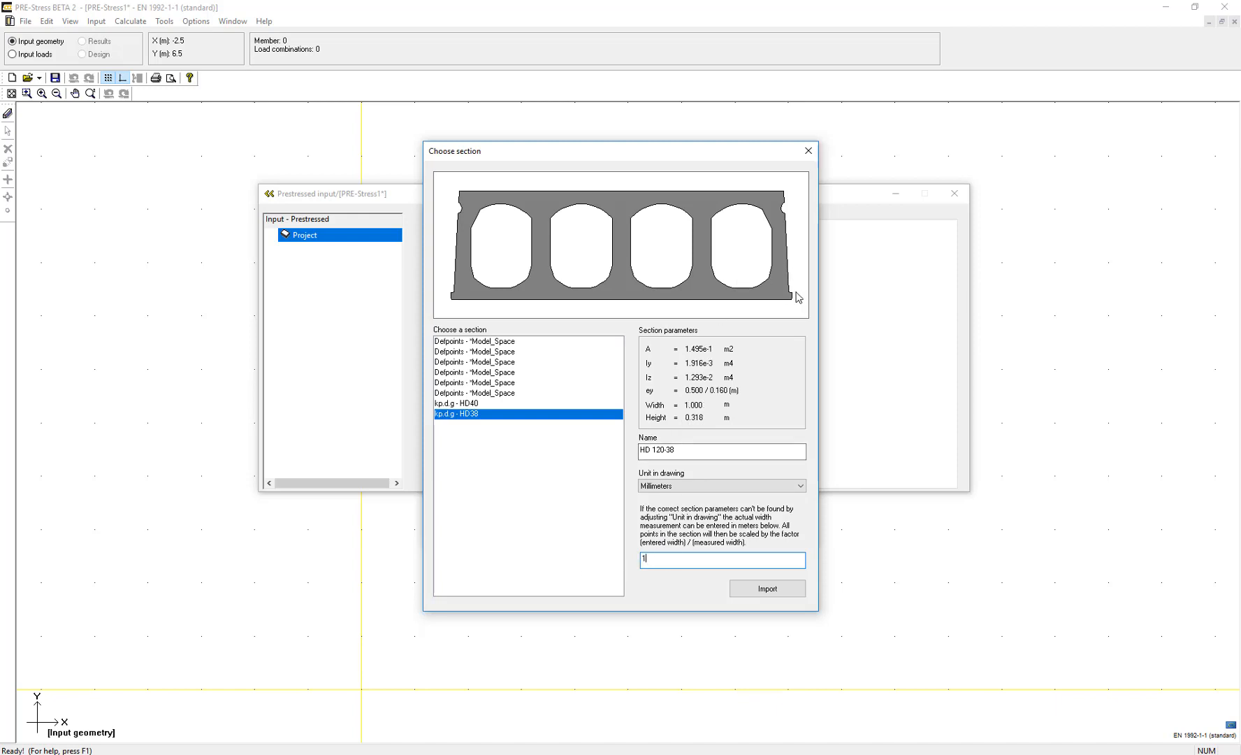
mouse_move(692, 419)
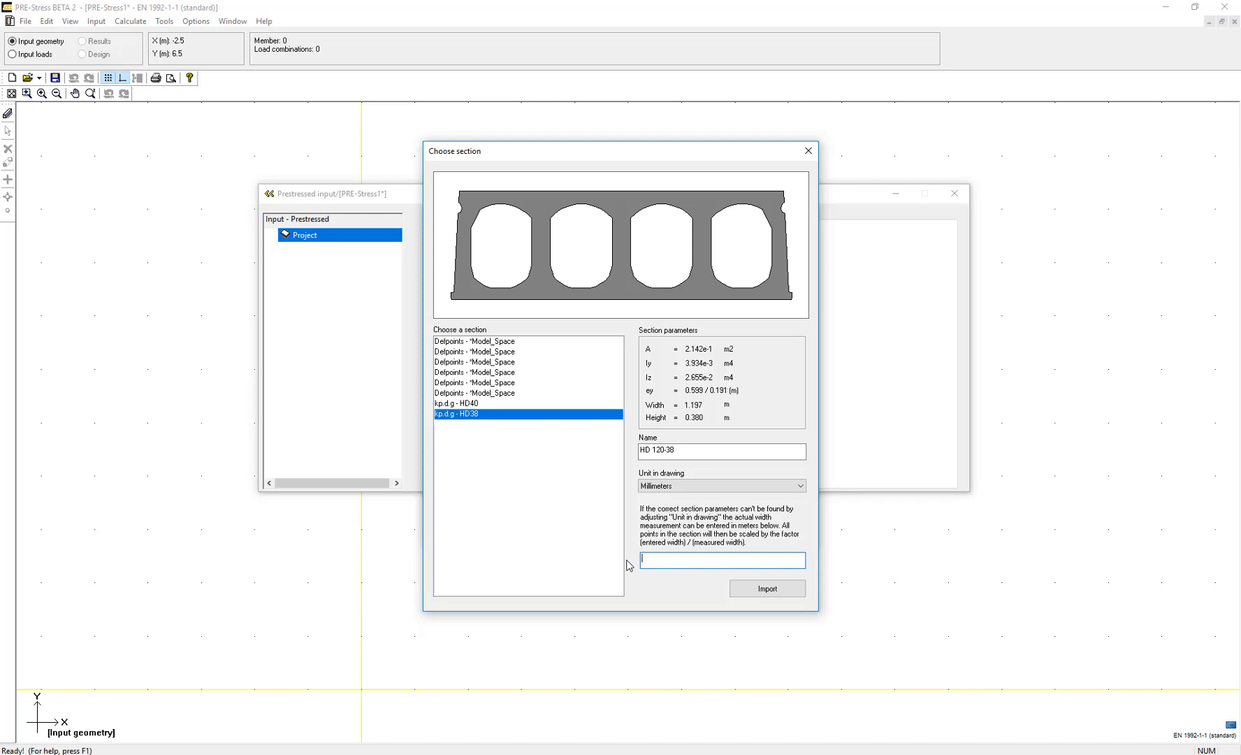
mouse_move(536, 190)
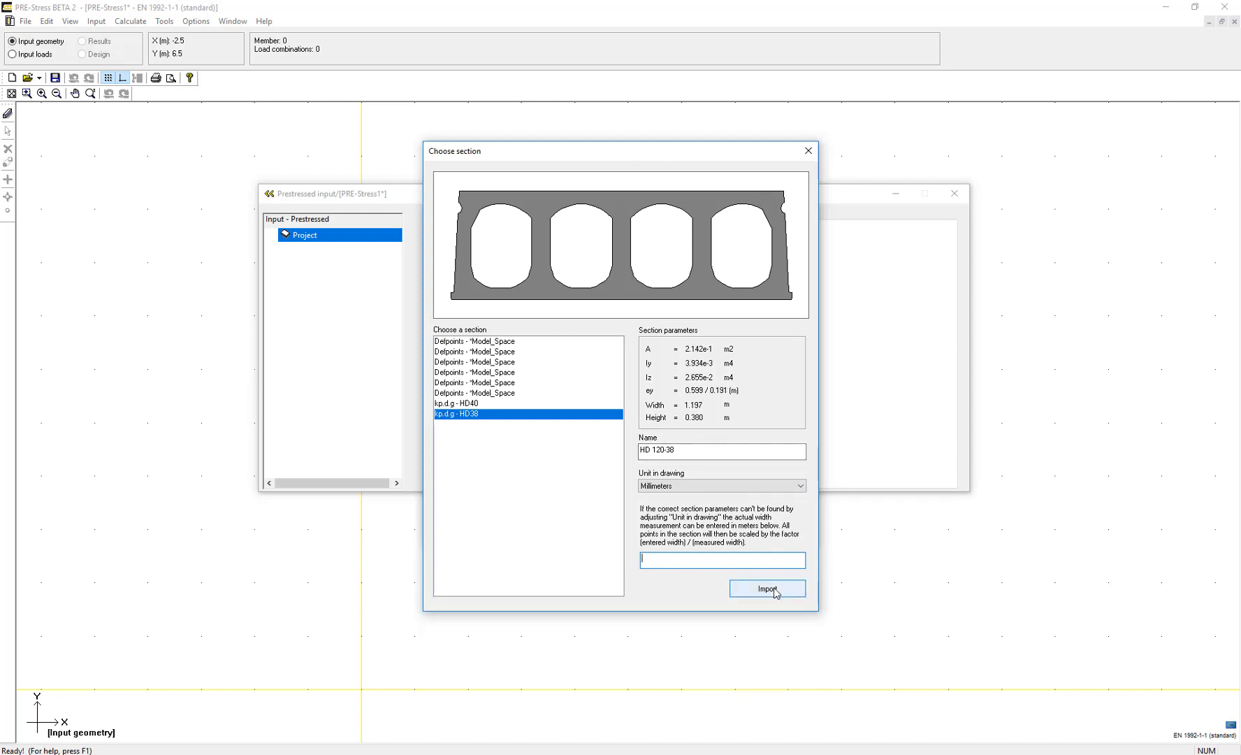
Import HD 120-38 into the HD-section list
click(765, 588)
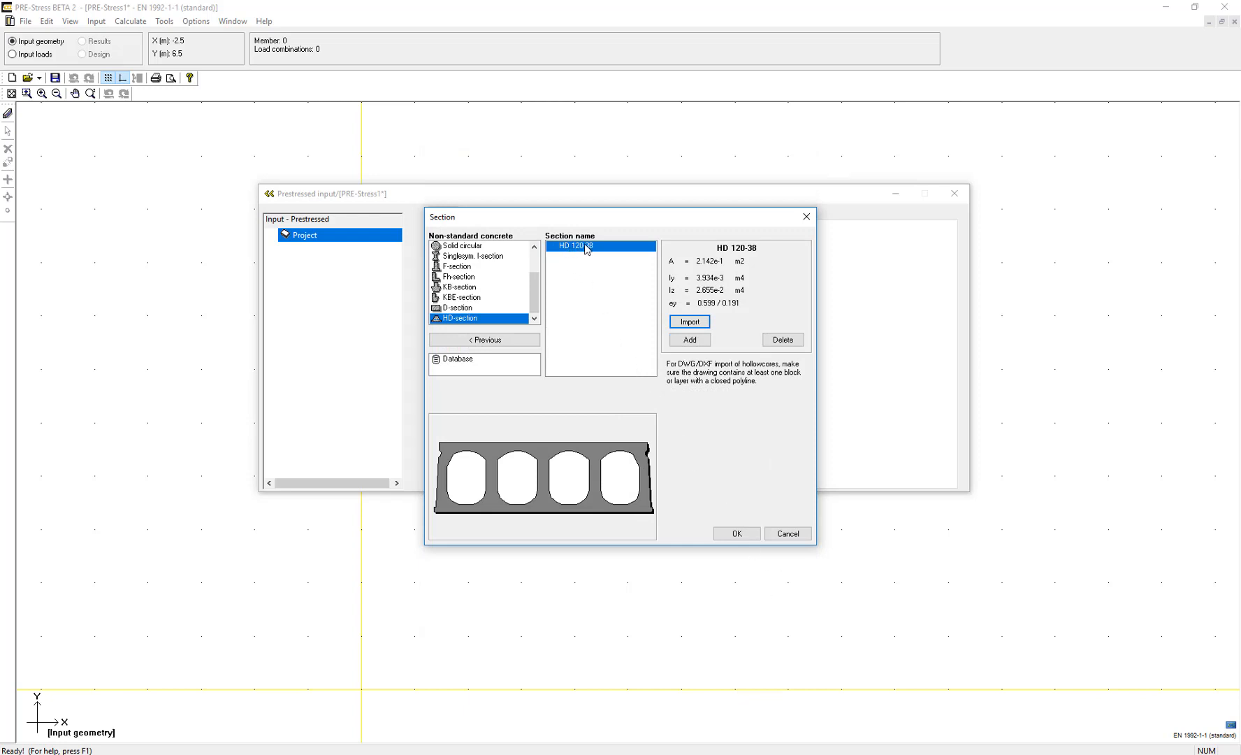
mouse_move(703, 607)
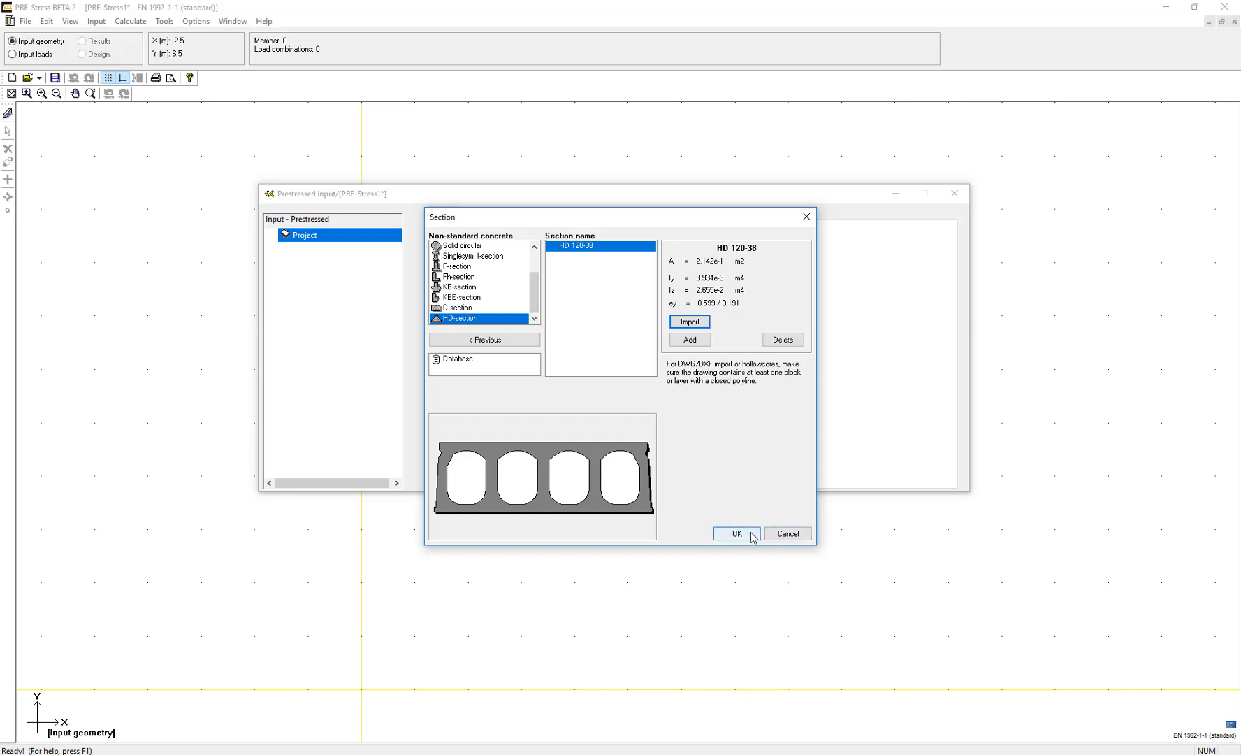
Confirm HD 120-38 as beam D3306's section with OK
click(735, 533)
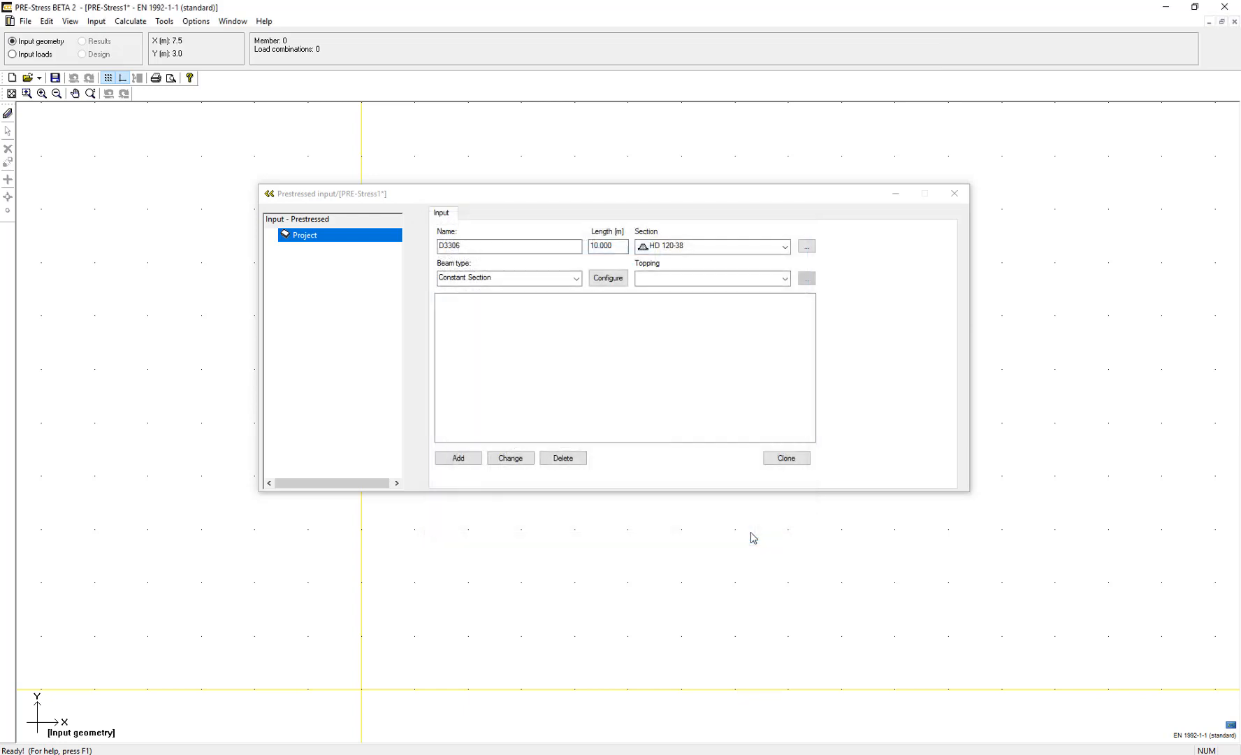
mouse_move(753, 530)
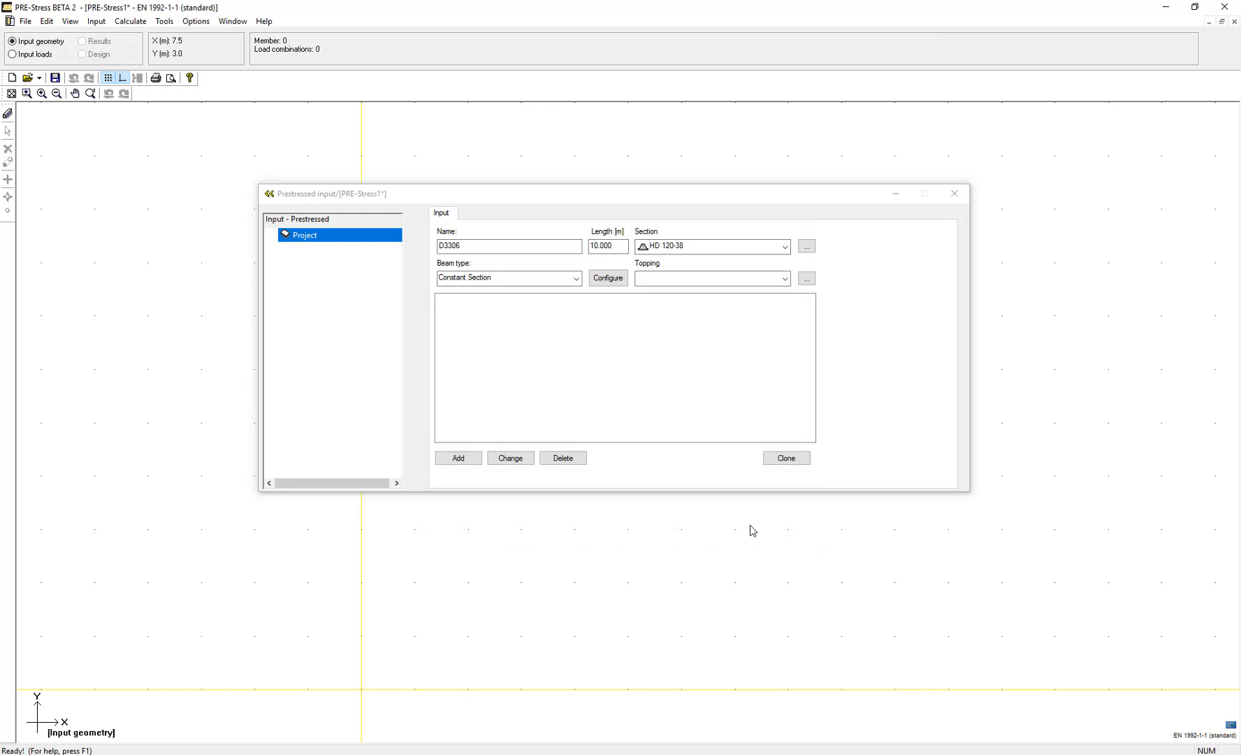
mouse_move(704, 450)
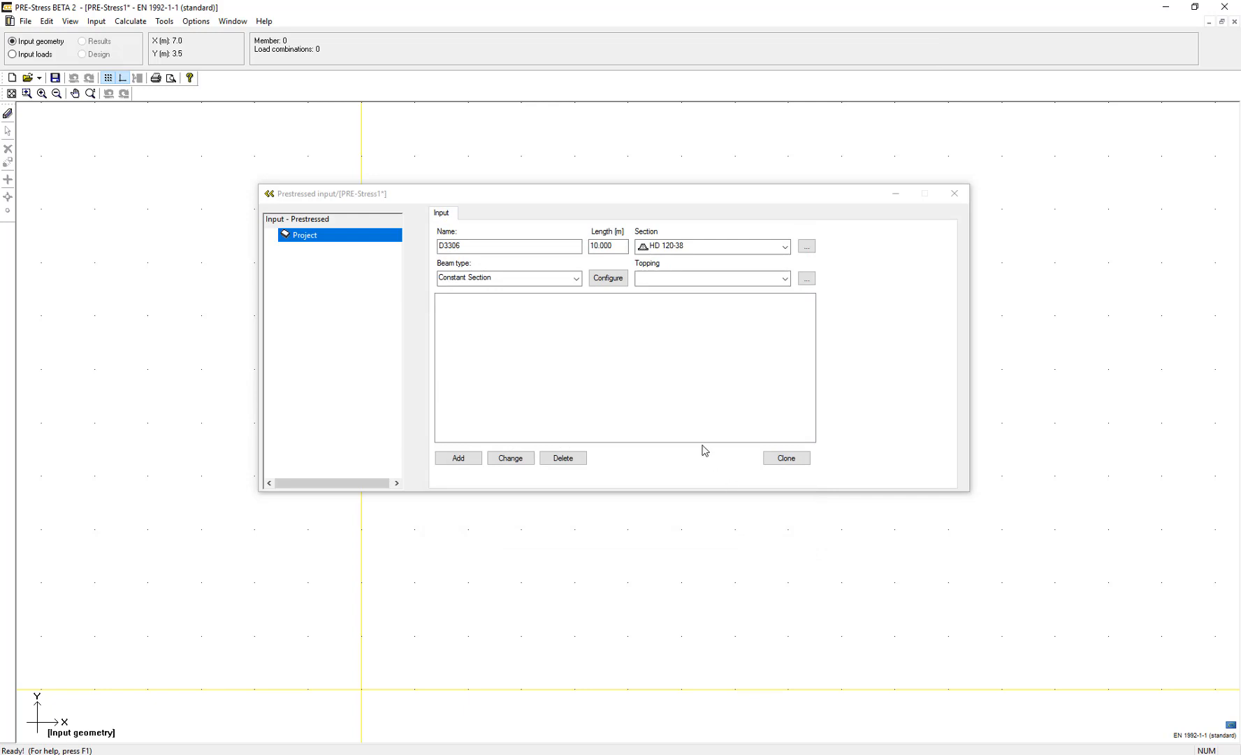
mouse_move(625, 415)
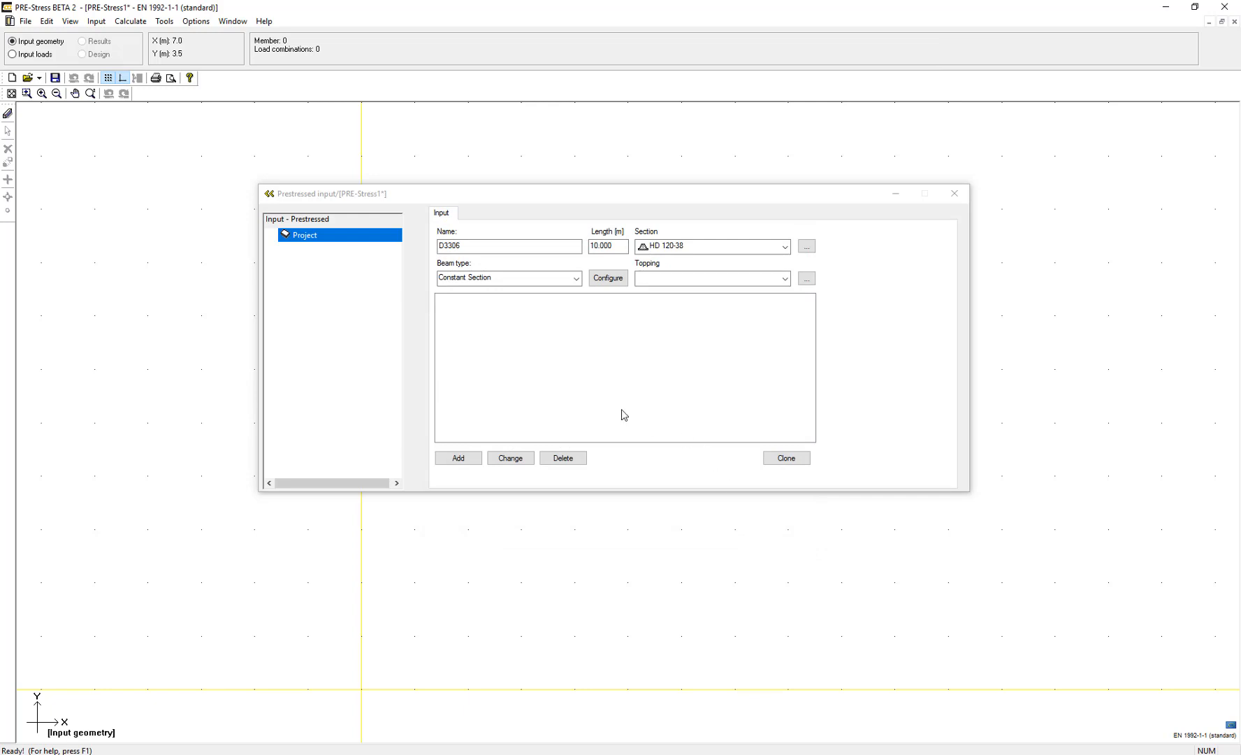
mouse_move(772, 342)
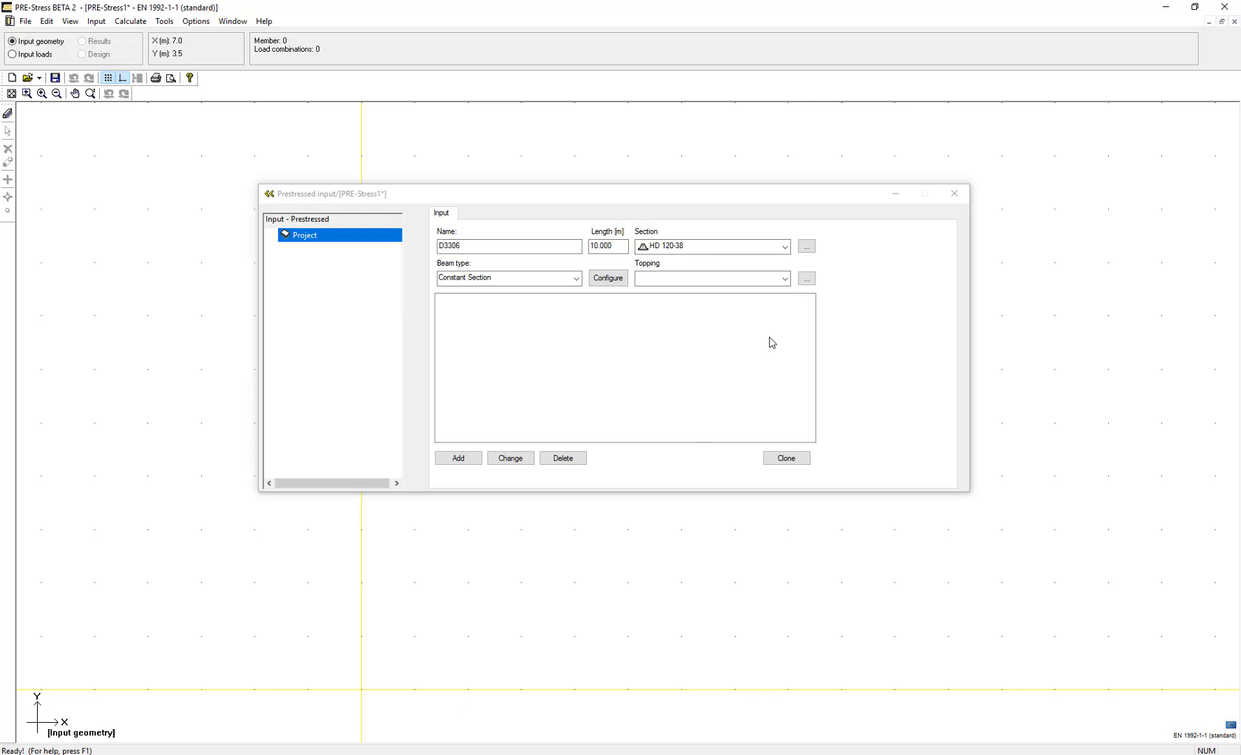
mouse_move(602, 338)
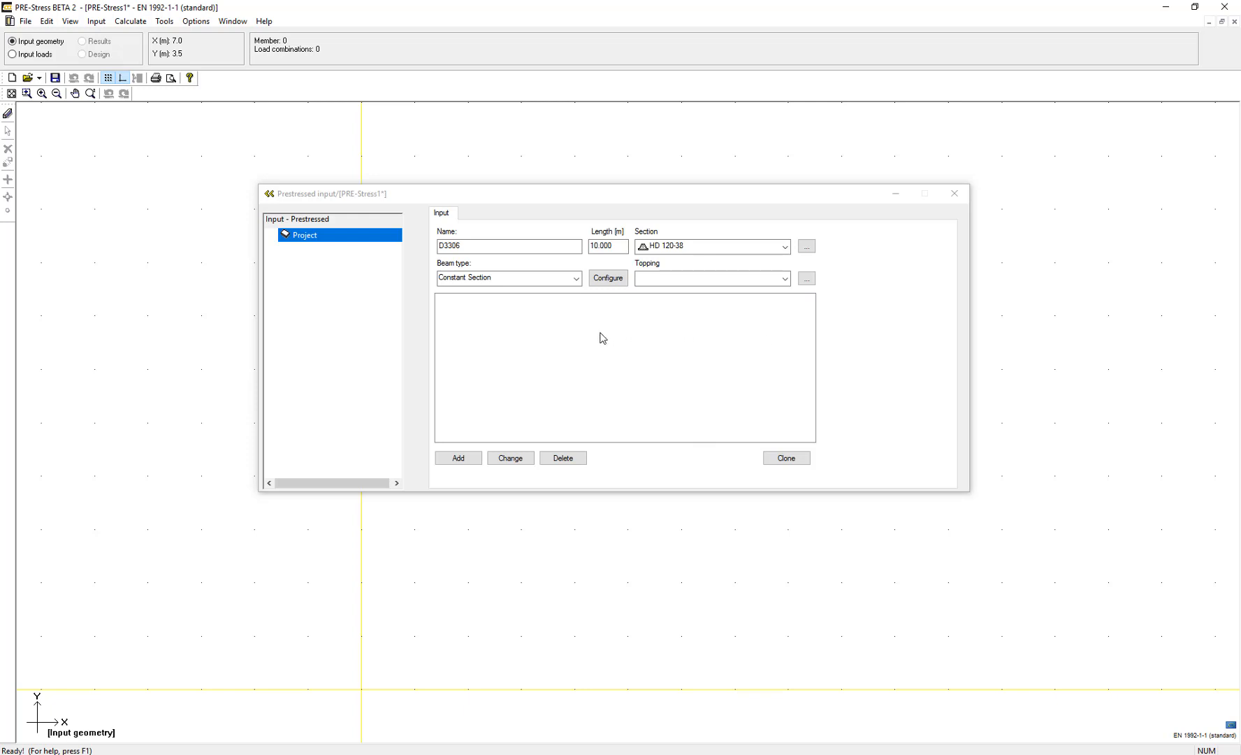
mouse_move(640, 400)
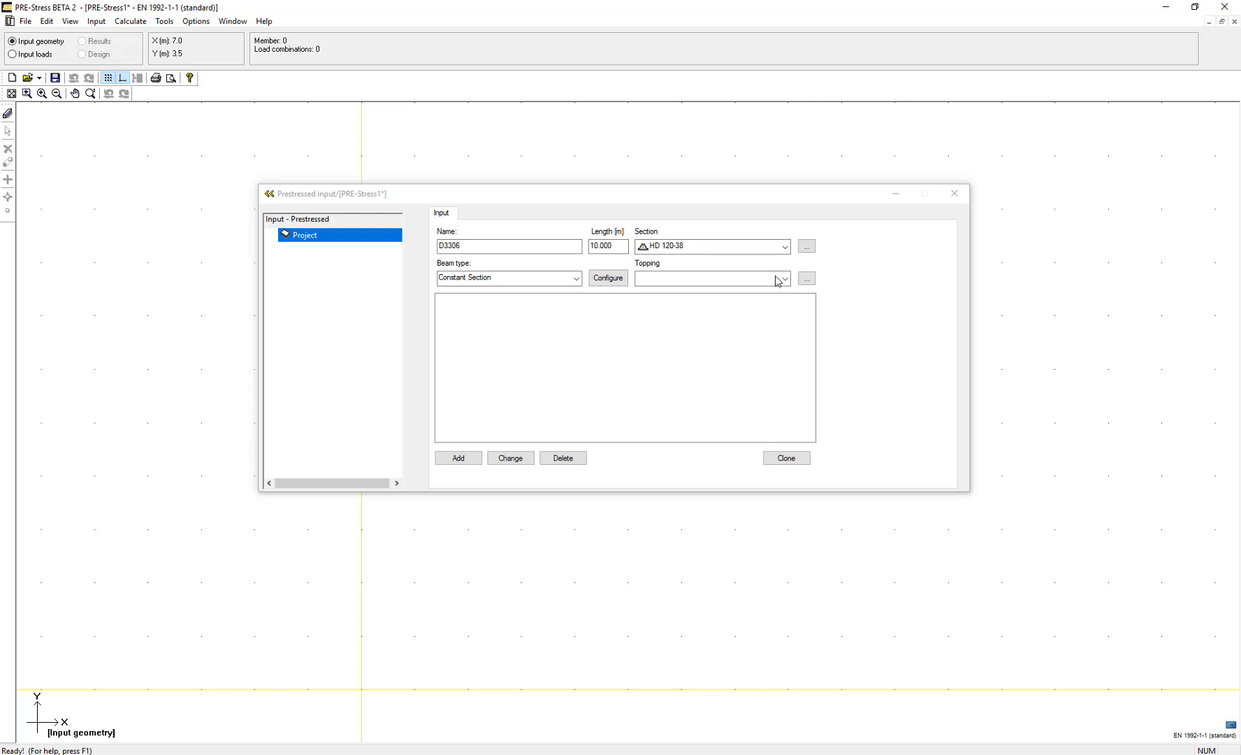
Add a new shapable HD-section from the section library and show its dimension sketch
click(805, 245)
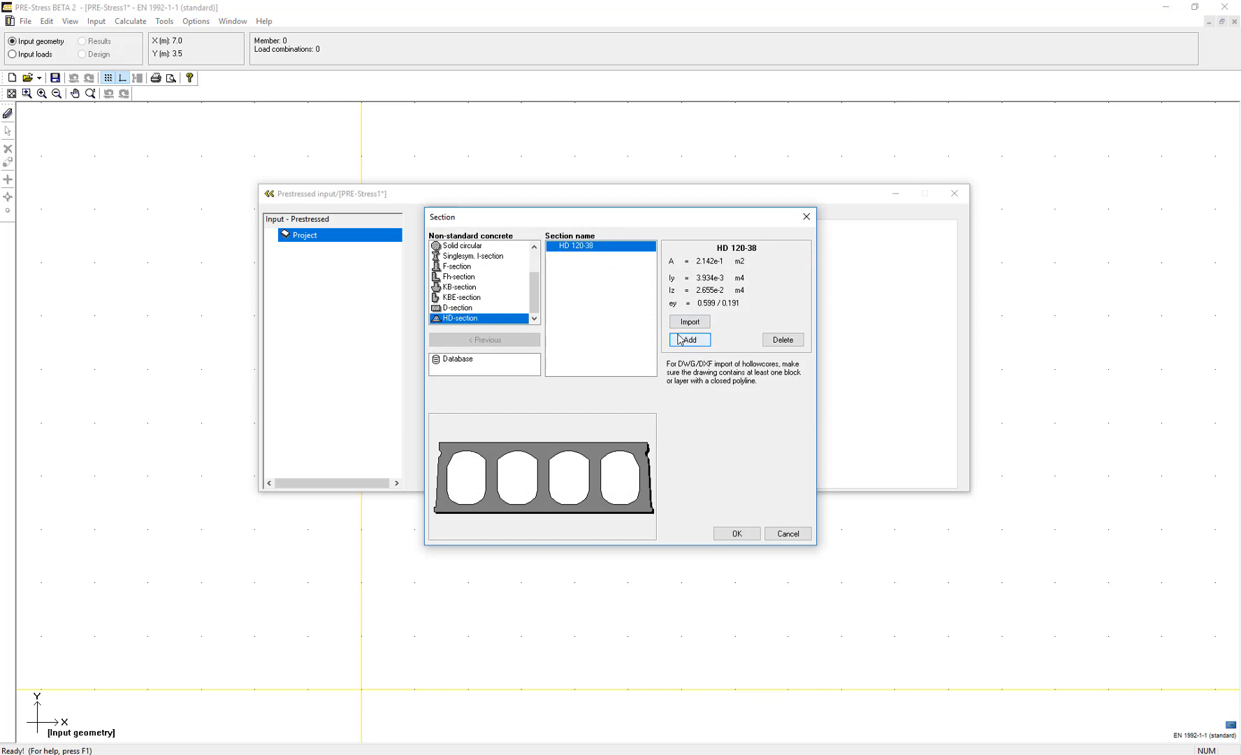
click(688, 339)
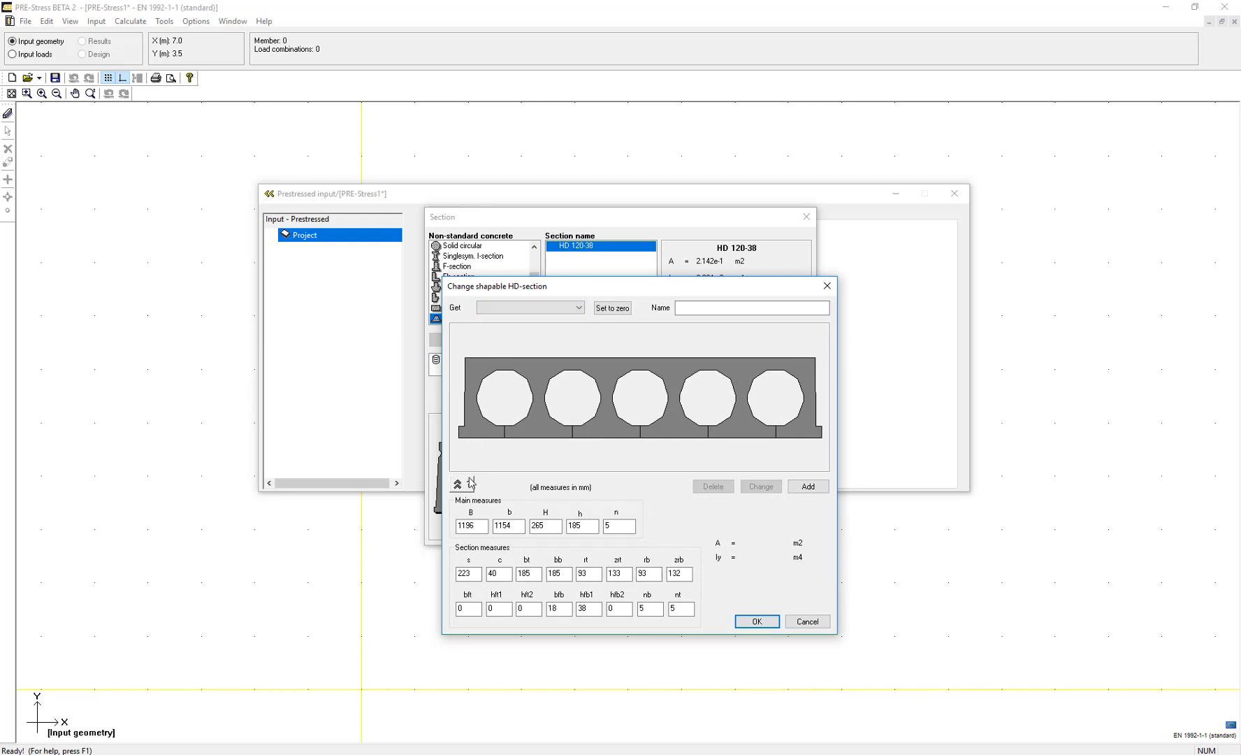
click(457, 485)
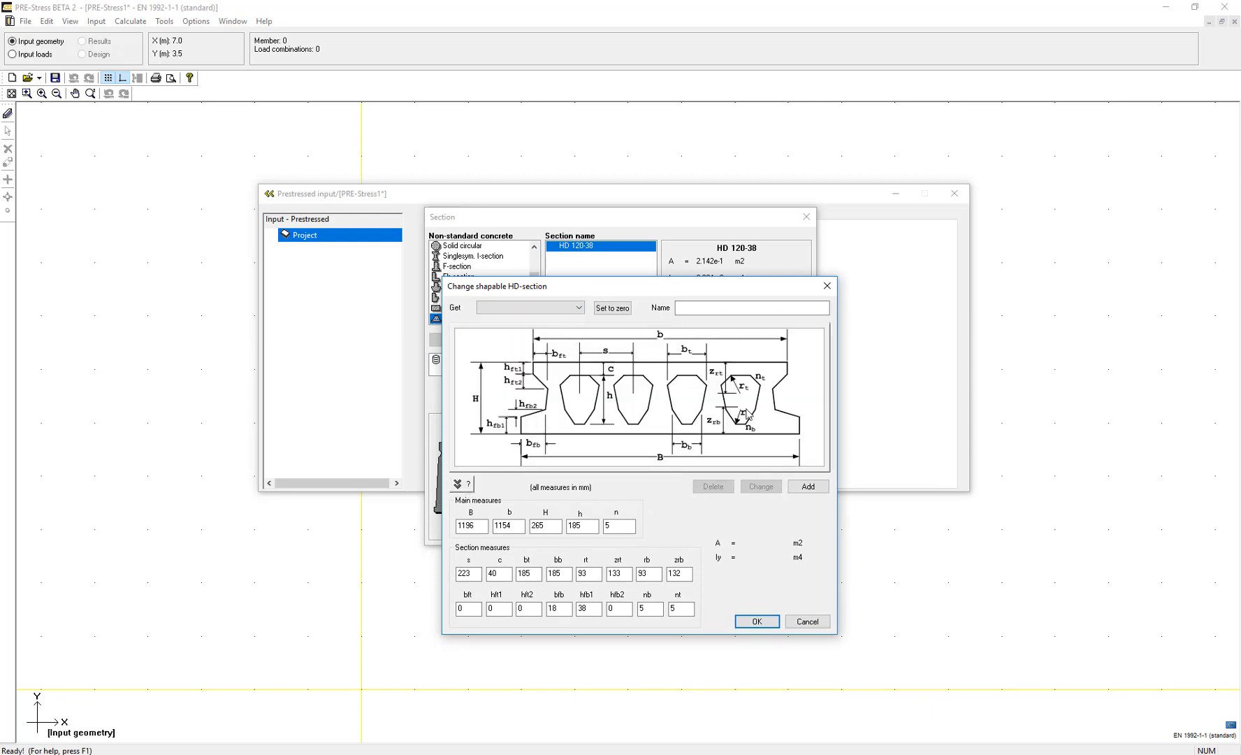
mouse_move(718, 588)
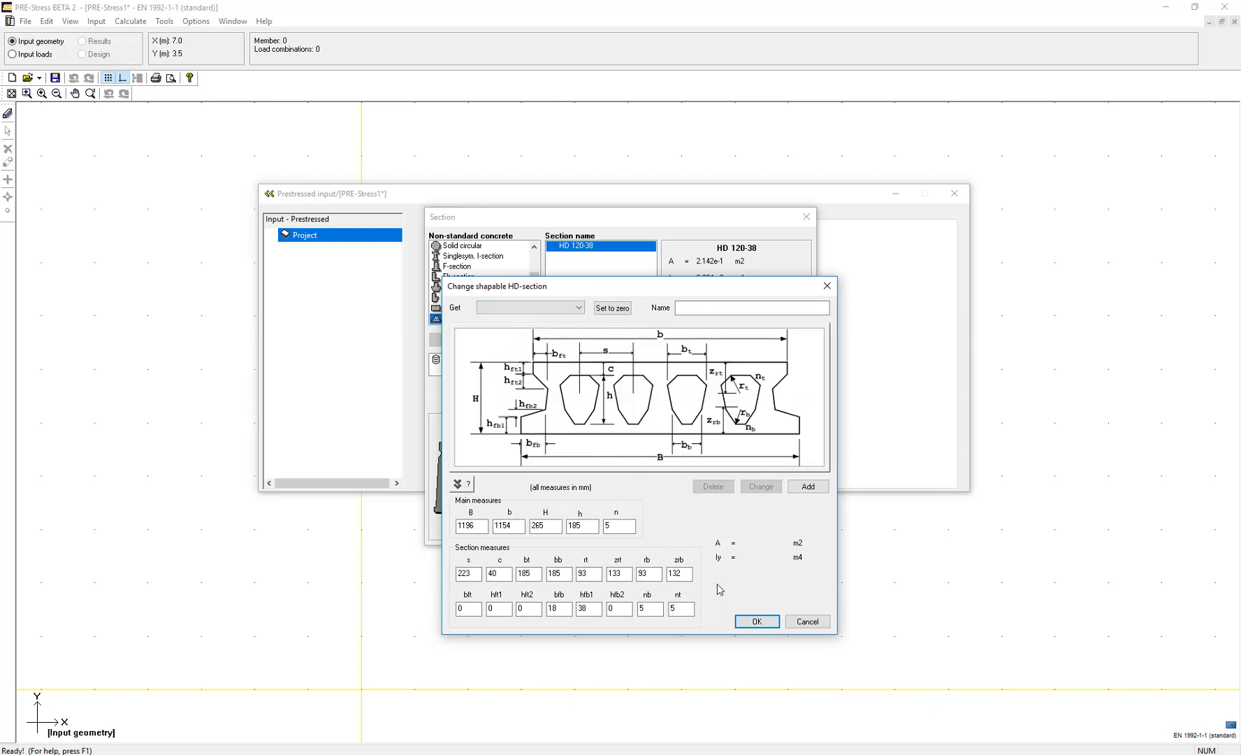